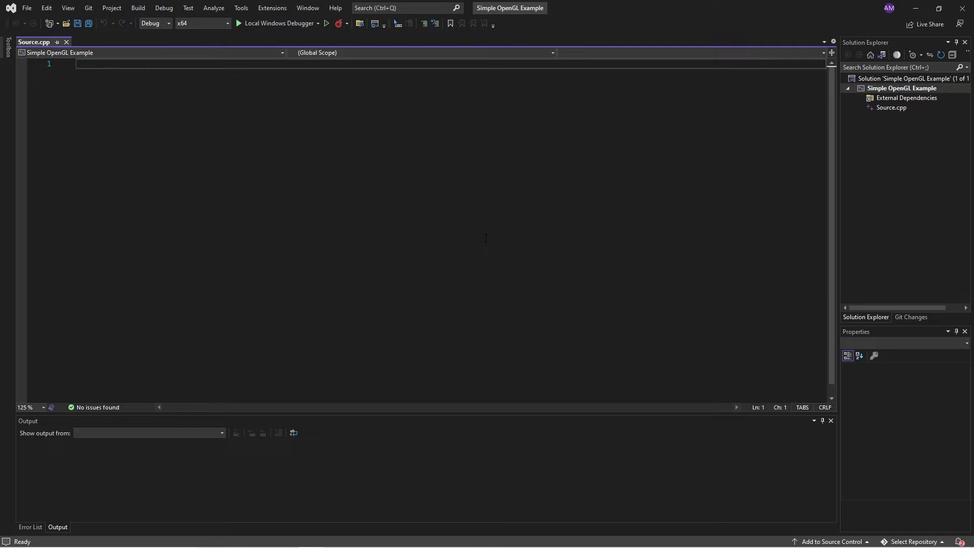
Add #include lines for <iostream>, <thread>, <vector> and <chrono> to Source.cpp and save.
left_click(76, 63)
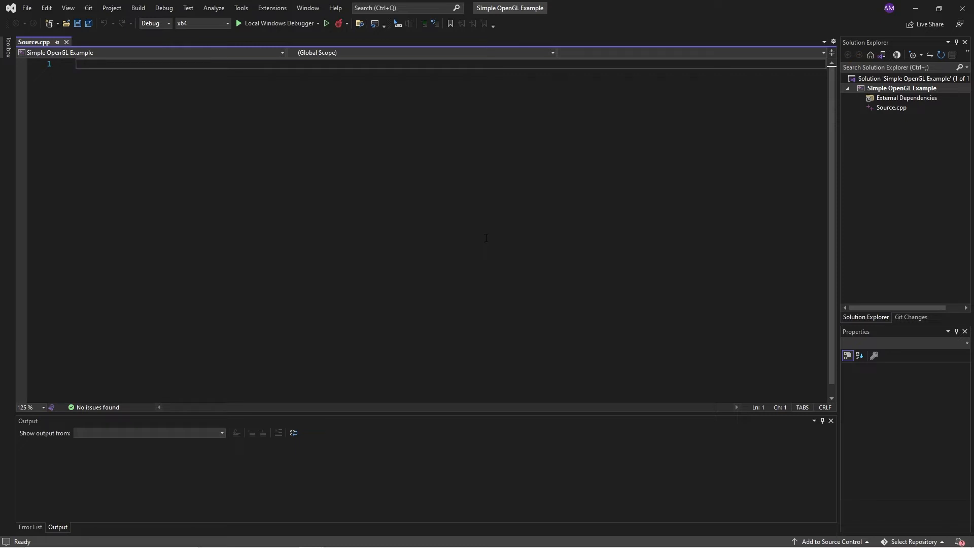
type("#include <iostream>")
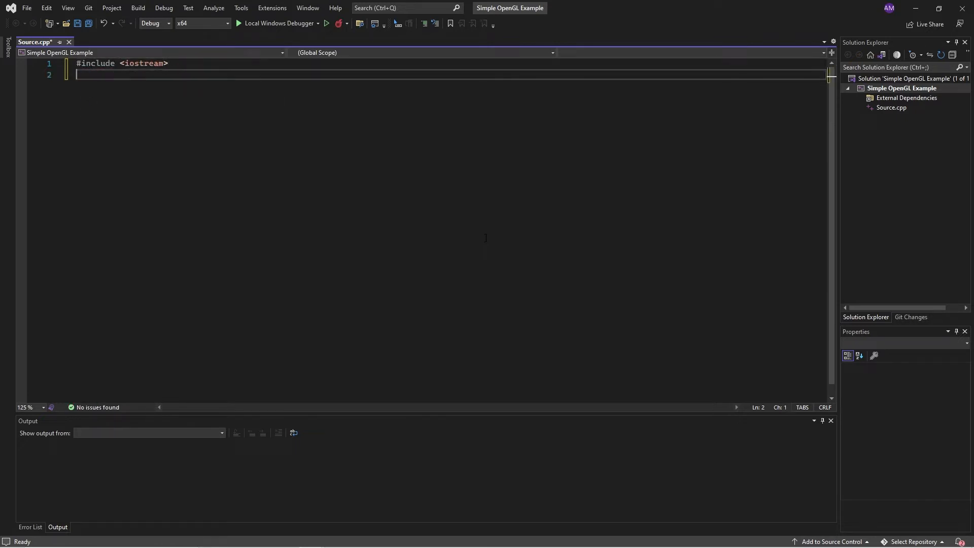
type("#include <thread>")
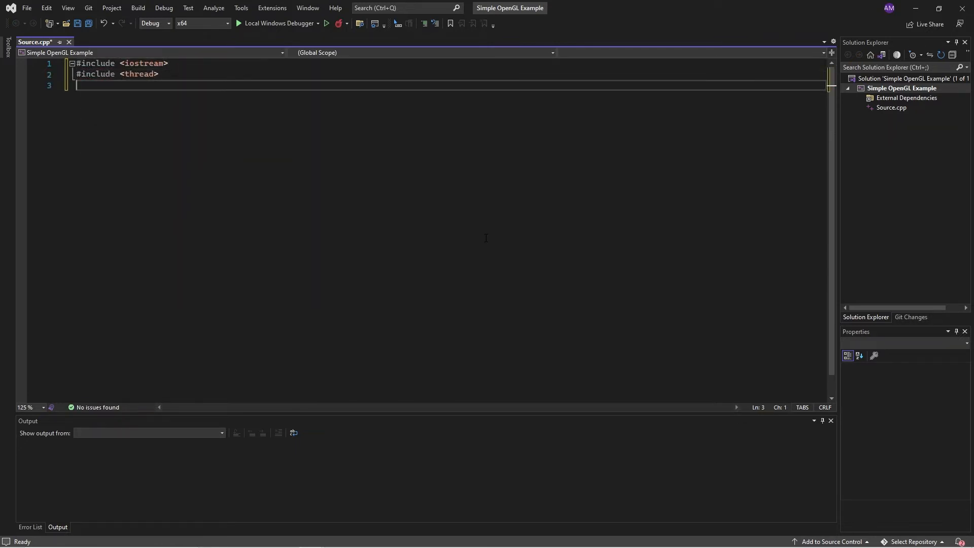
type("#include <vector>")
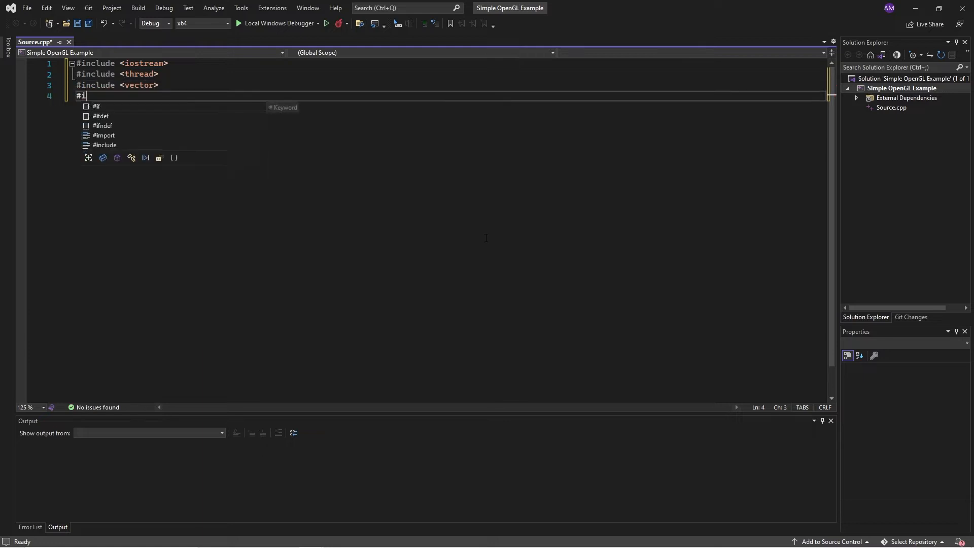
type("nclude <chrono>")
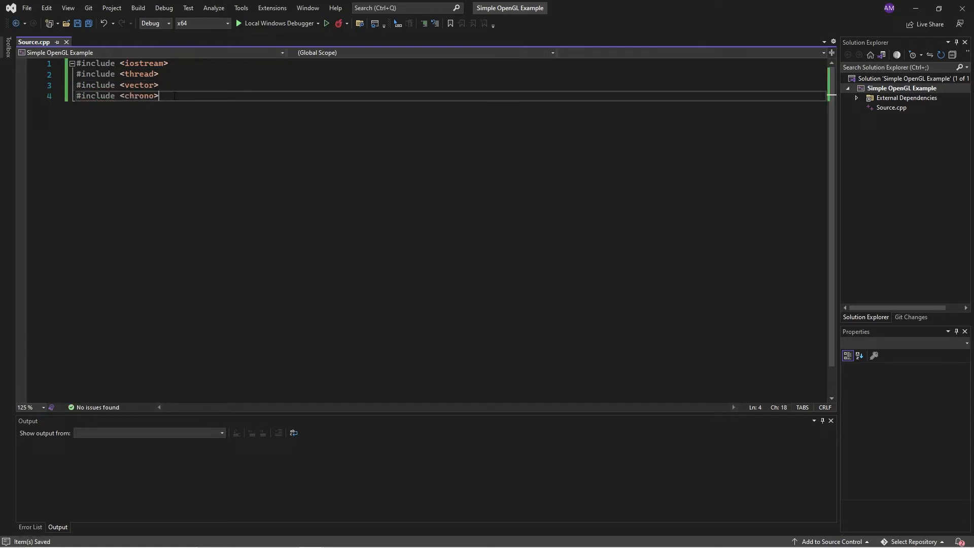
key("Enter")
type("public")
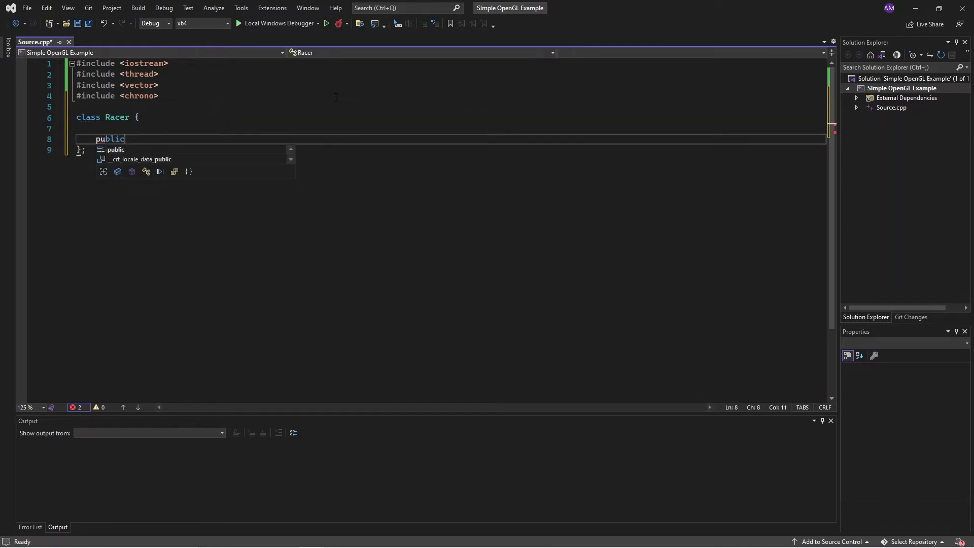
Write class Racer with int* a, operator()() printing start/end messages and a j < 10 increment loop.
type("Rayer(int* a) {")
type("this->a = a;")
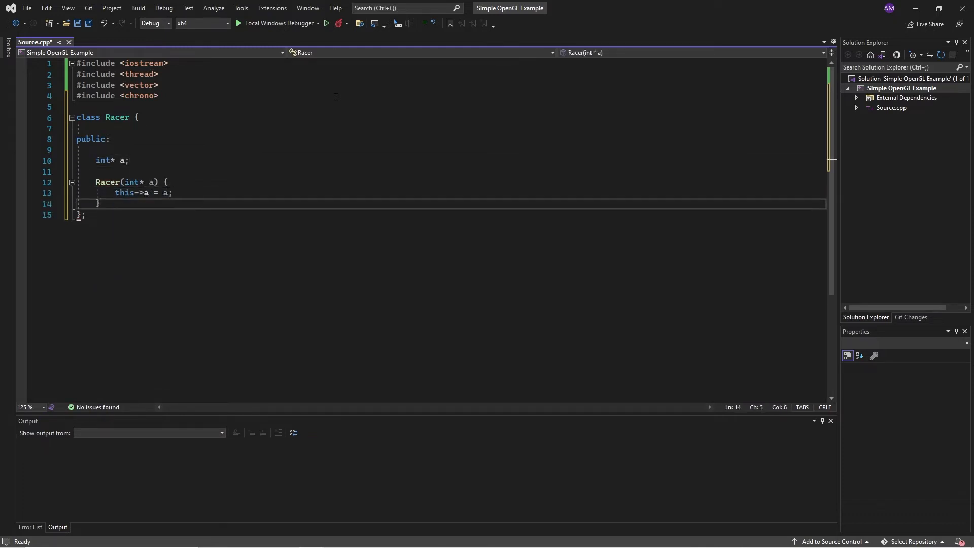
type("void operator()() {")
type("std::cout <<")
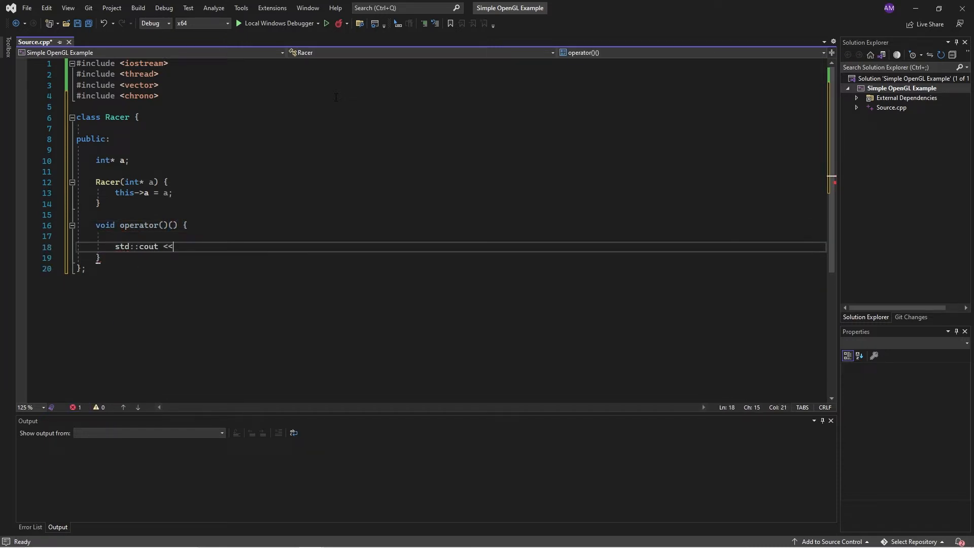
type("\"Started a thread!\" << std::endl;")
type("for")
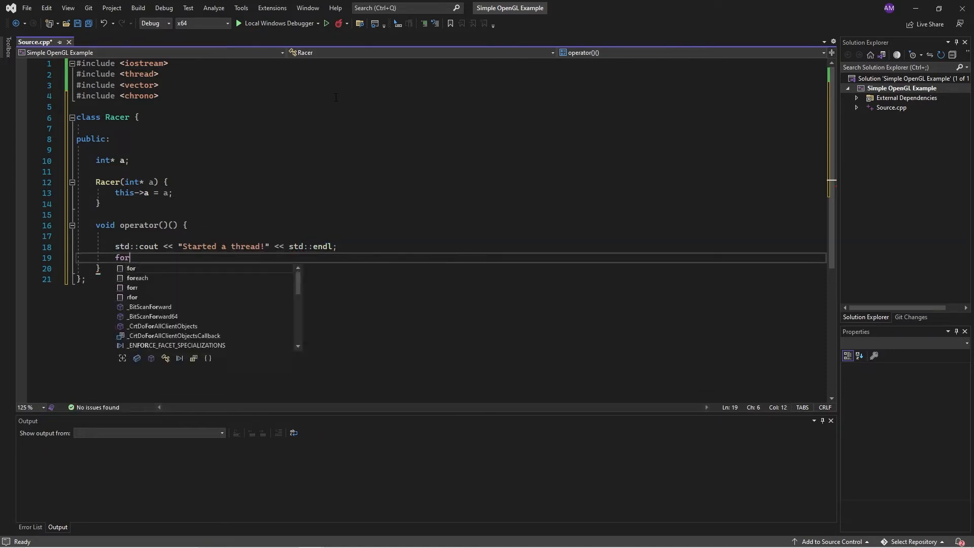
type("(int j = 0; j < 10; ++j) {")
type("std::cout << \"Ended a ")
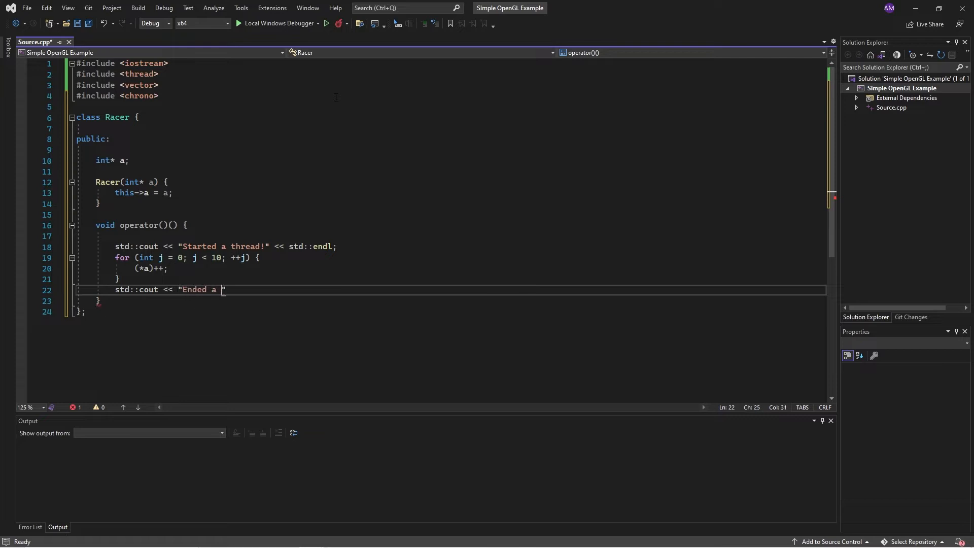
type("thread!\" << std::endl")
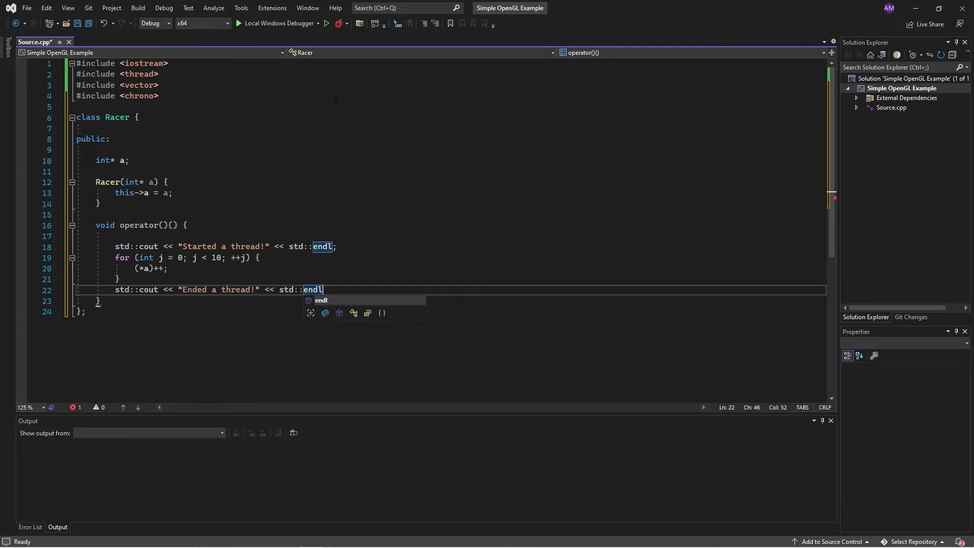
type(";")
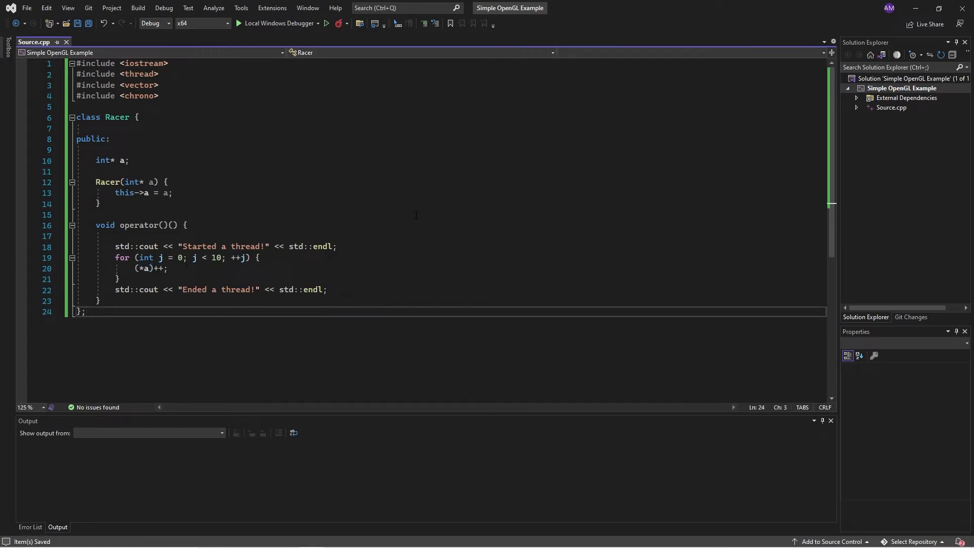
Declare void race_condition() with a counter, a std::vector of threads and a high_resolution_clock start.
key("Enter")
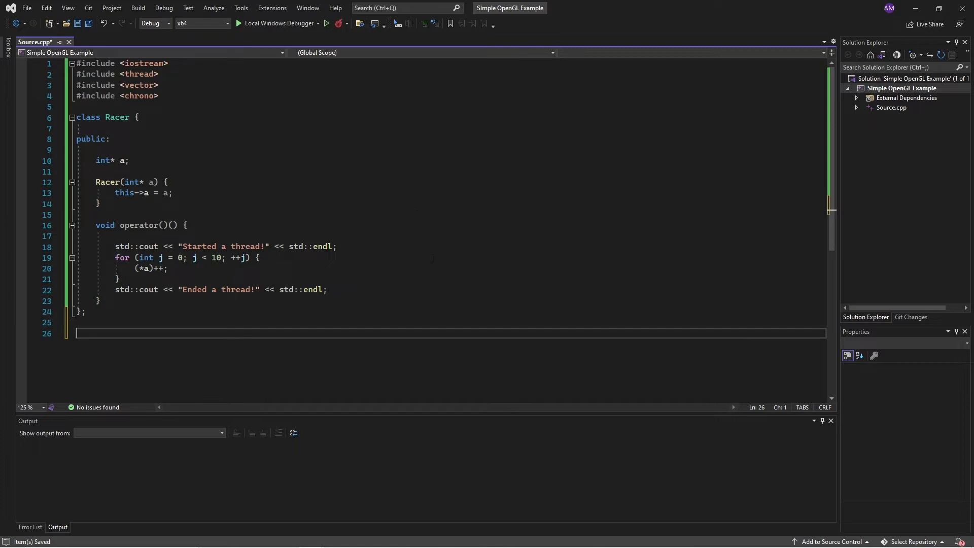
mouse_move(509, 268)
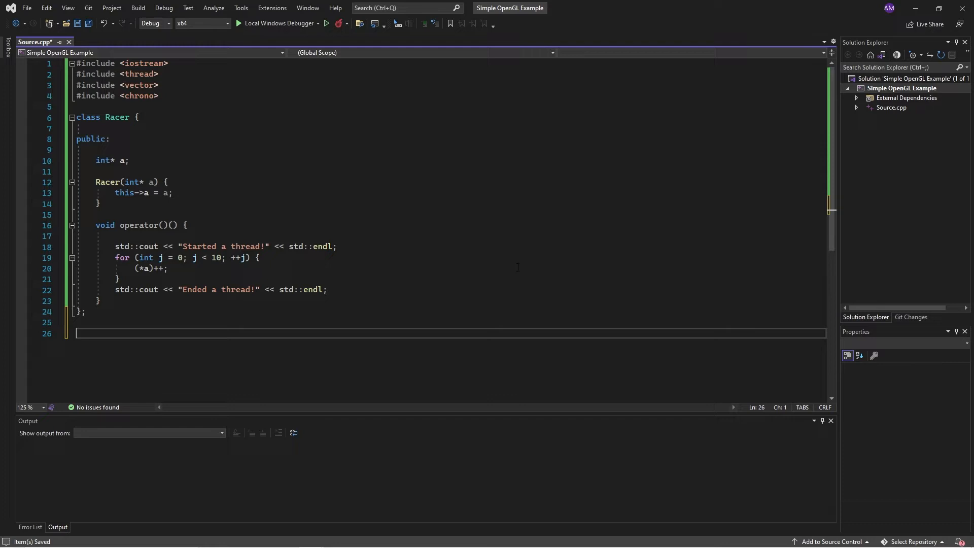
type("void race_condition() {")
type("int counter = 0;")
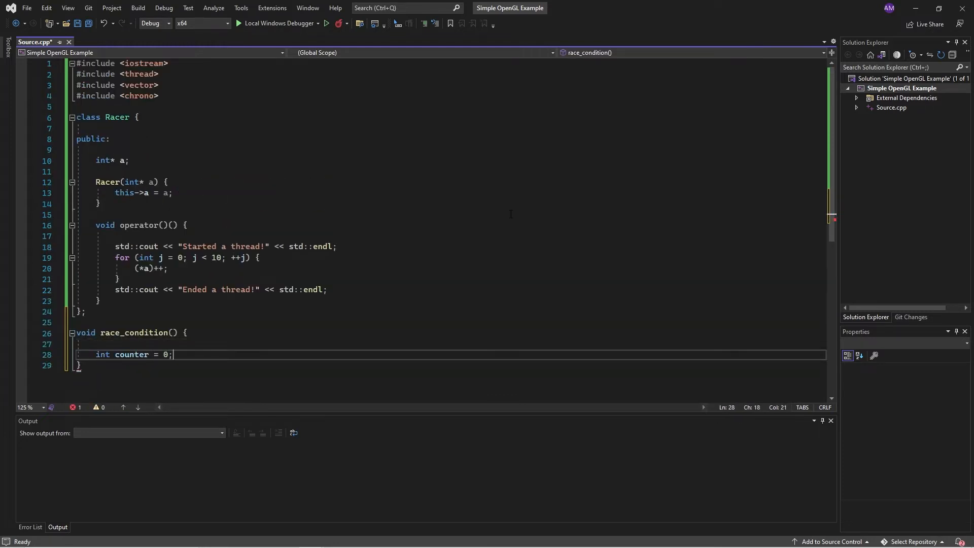
type("std::vector<std::thread> thre")
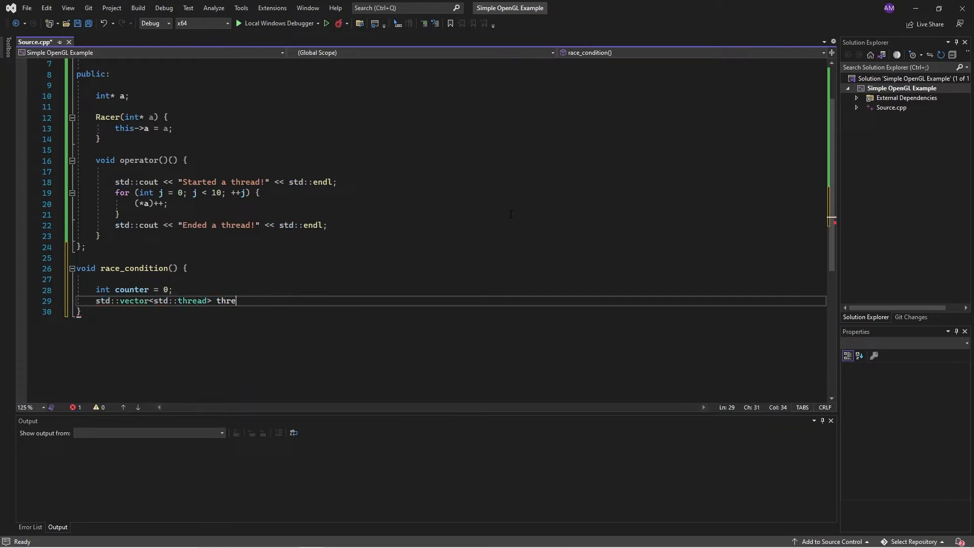
type("ads;")
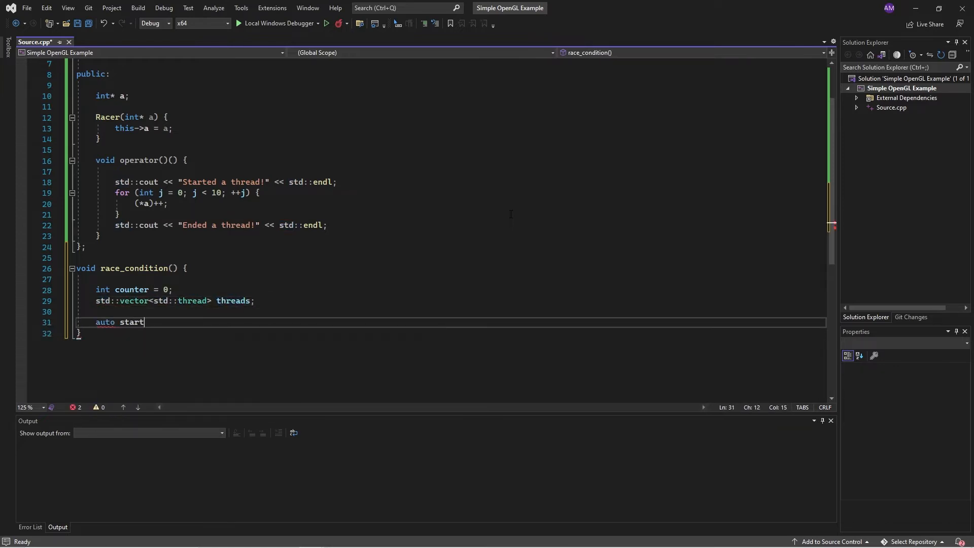
type("= std::chrono::high_resolution_clock::now();")
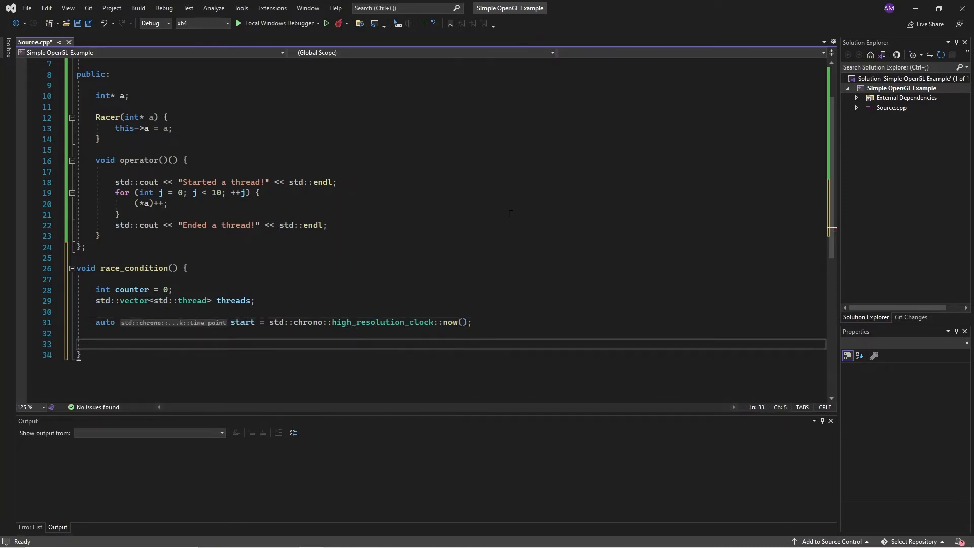
Launch Racer threads in a push_back loop, join them in a second loop, and begin the stop timestamp.
type("for (int i = 0; )")
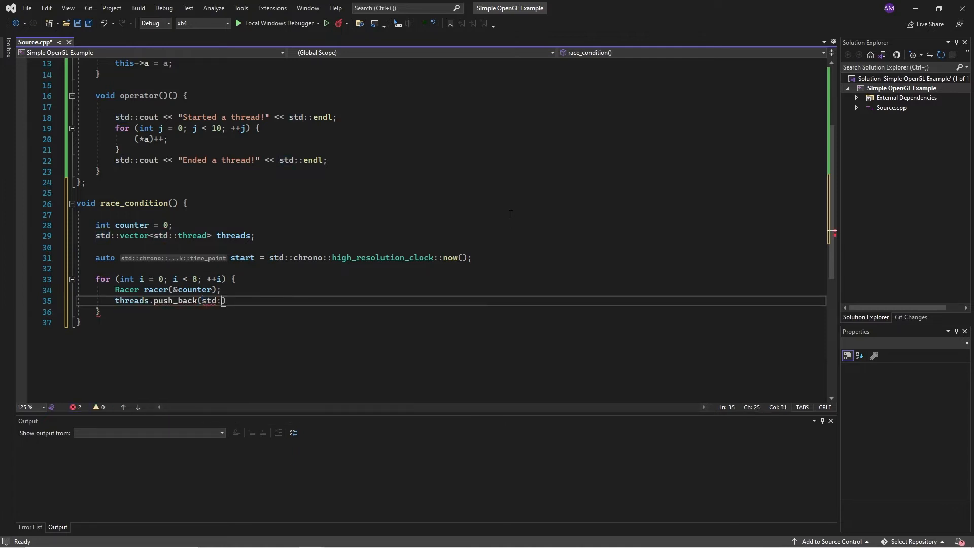
type("std::thread(racer));")
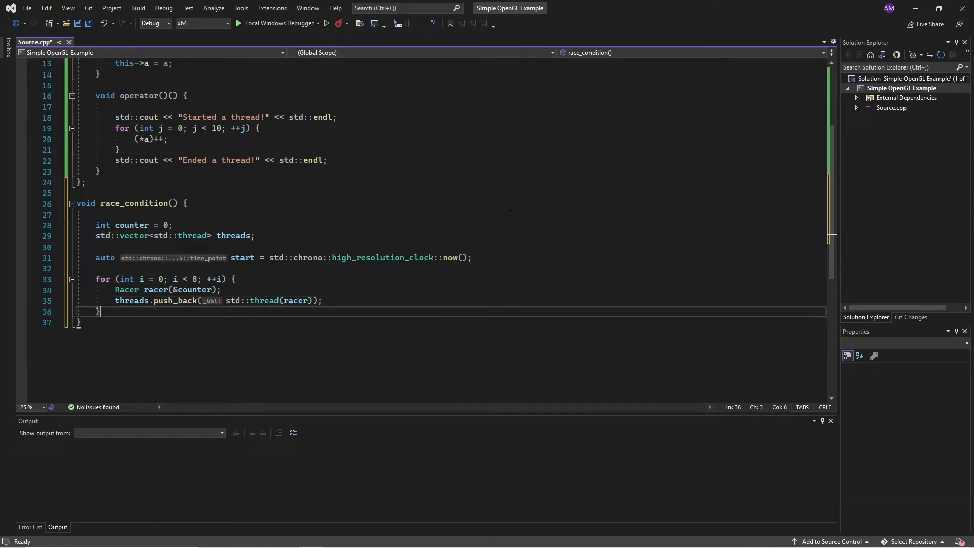
type("for (int i = 0; i < 8; ++i) {")
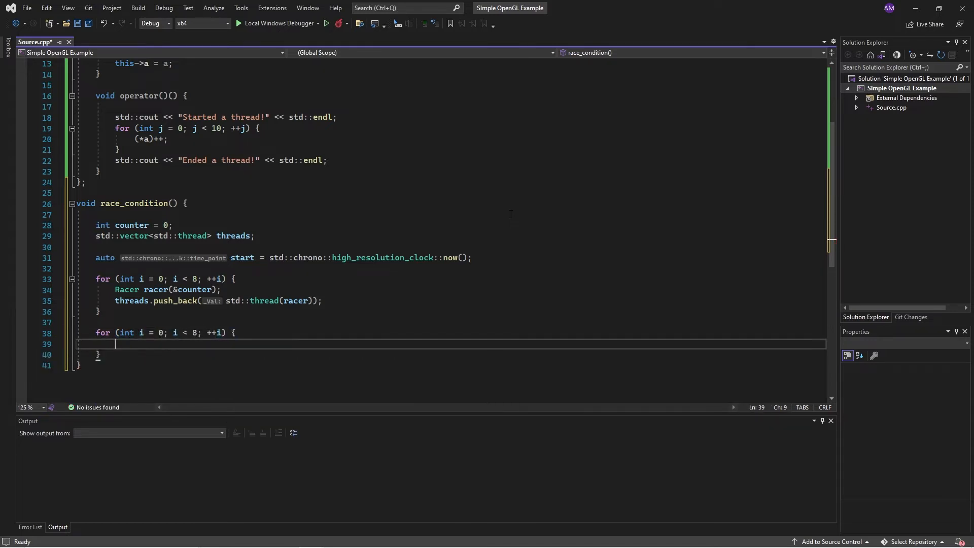
type("threads[i].join();")
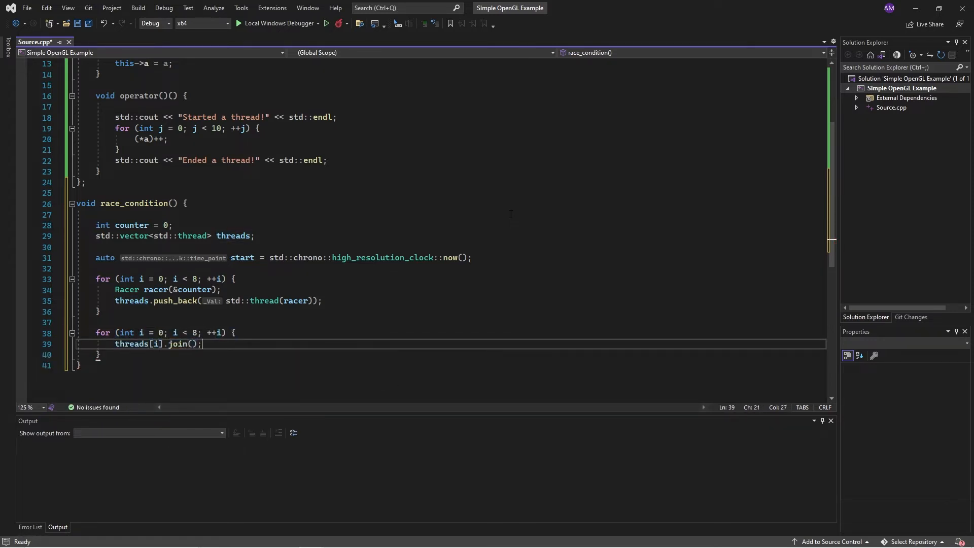
type("auto stop")
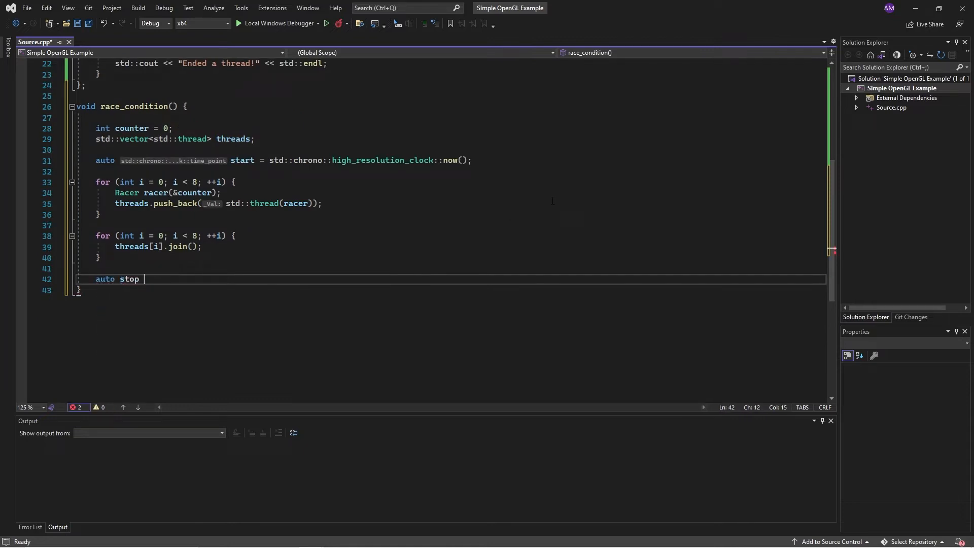
Compute the duration via duration_cast<milliseconds> and print "Calculation took ... ms." with duration.count().
type("= std::chrono::high_resolution_clock::now();")
type("auto dur")
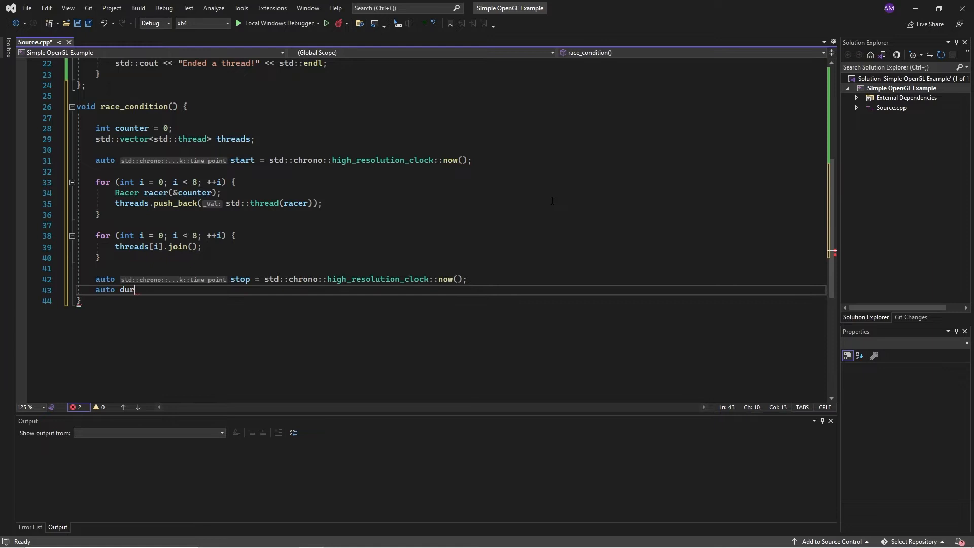
type("ation = std::")
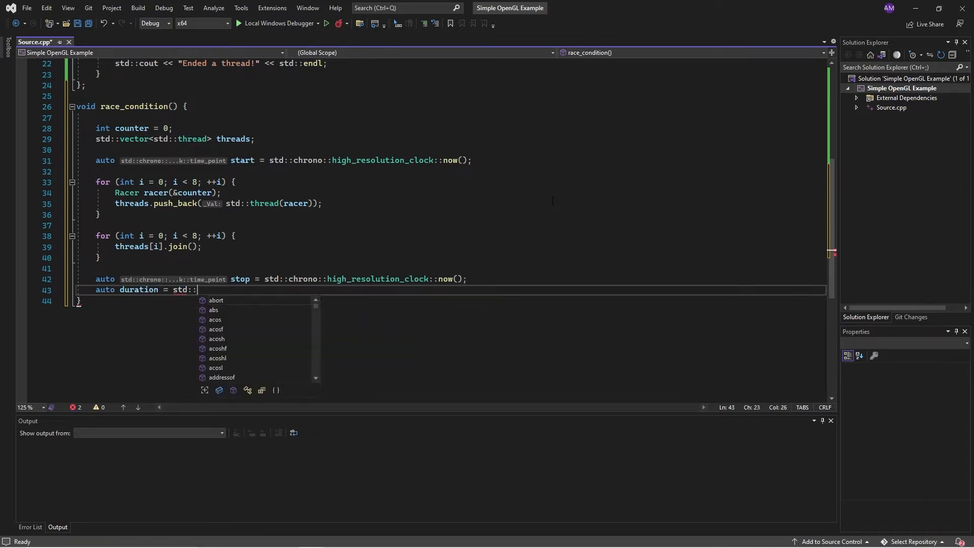
type("chrono::duration_cast<")
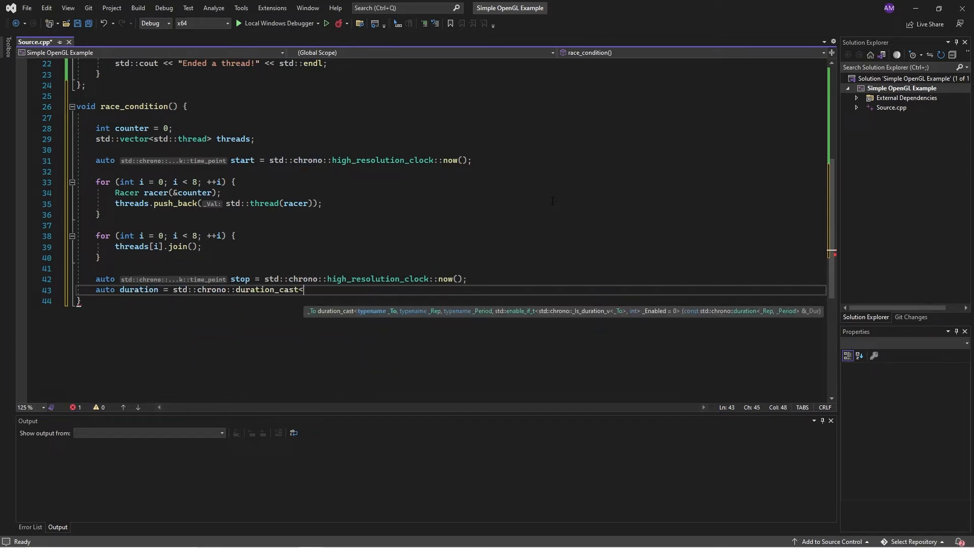
type("std::chrono::milliseconds>(stop - start);")
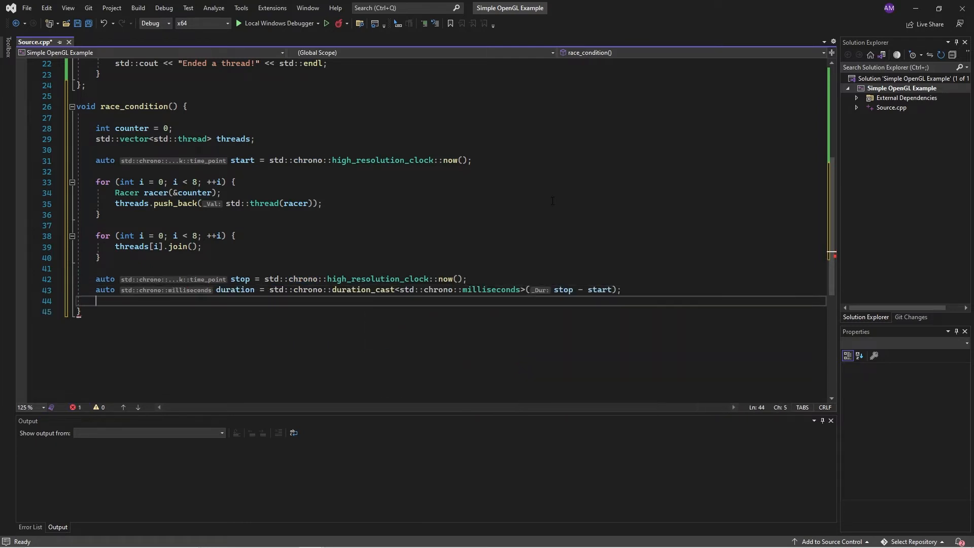
type("std::cout << \"Calculation took \" << duration")
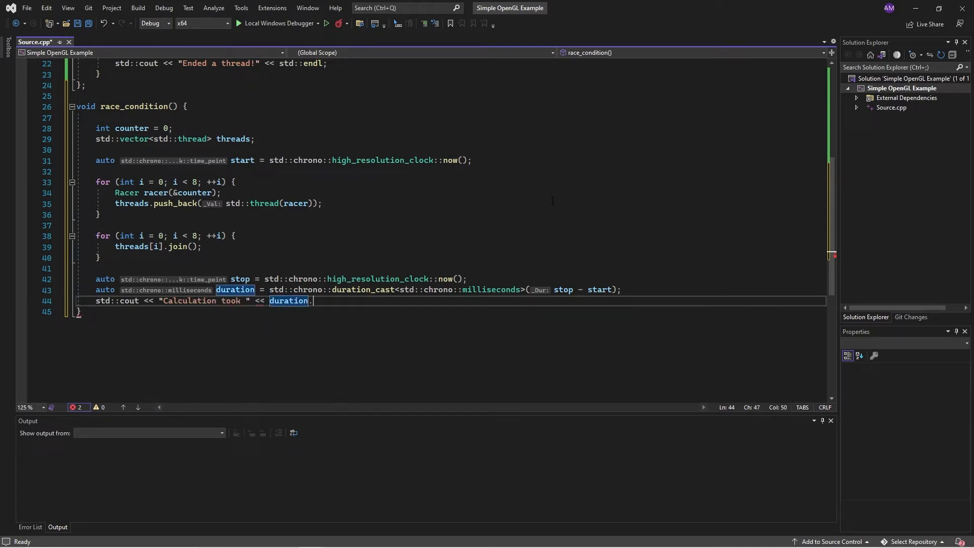
type(".count() << \" ms.\" << std::endl;")
type("std::cout << \"Final result: \" << counter << std::endl;")
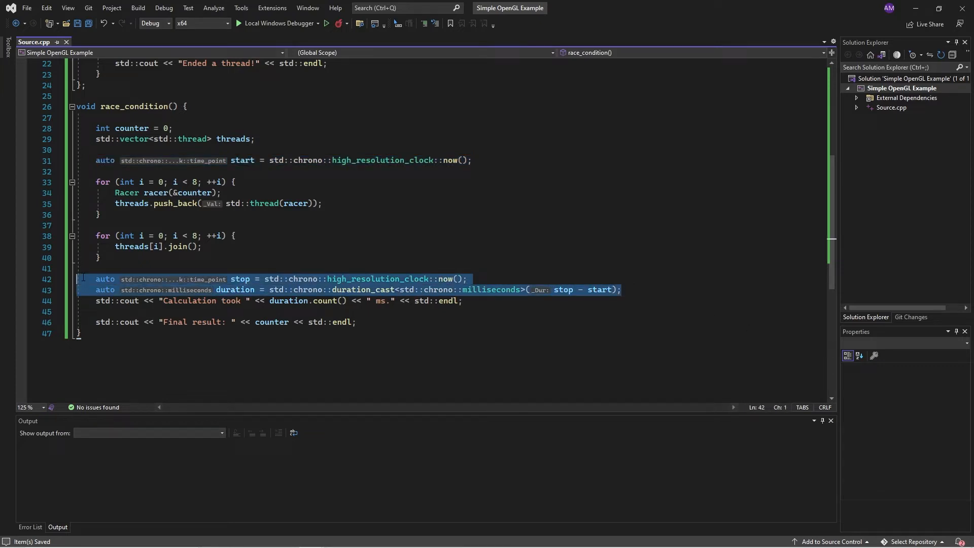
left_click(499, 312)
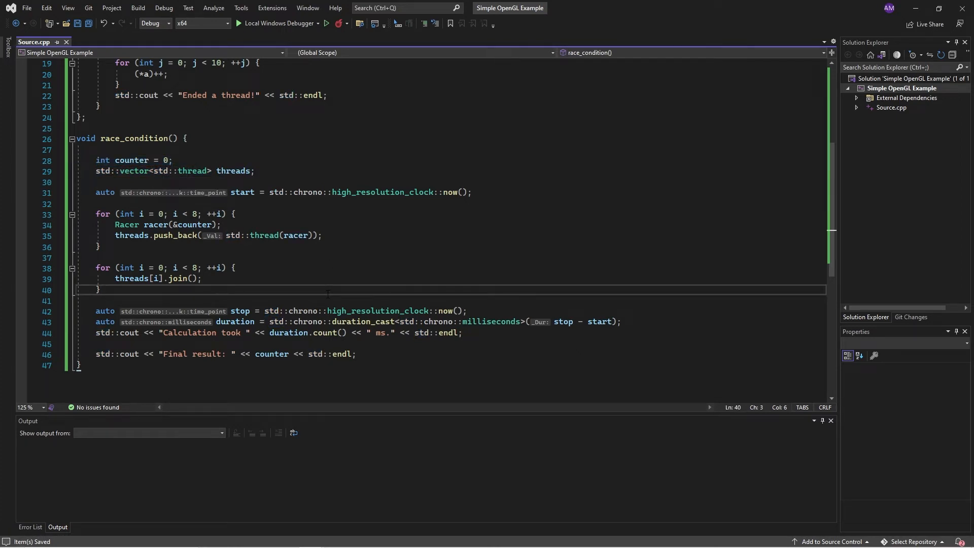
double_click(175, 170)
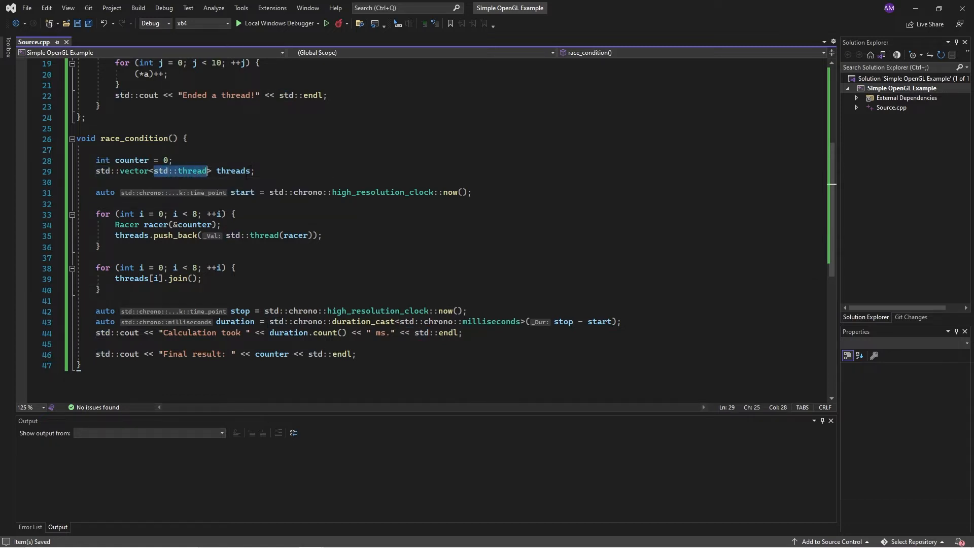
mouse_move(131, 224)
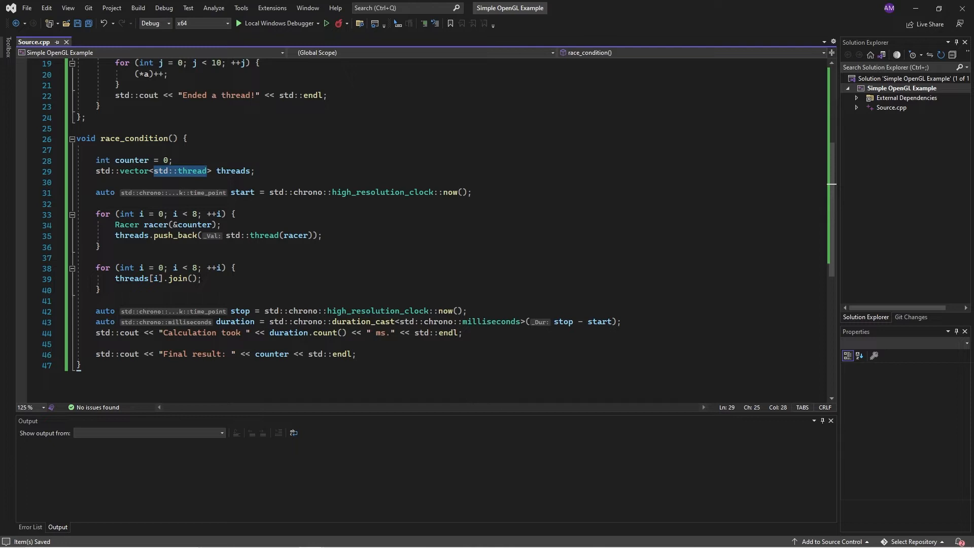
Add int main() calling race_condition() and returning 0, then start the build.
left_click(123, 170)
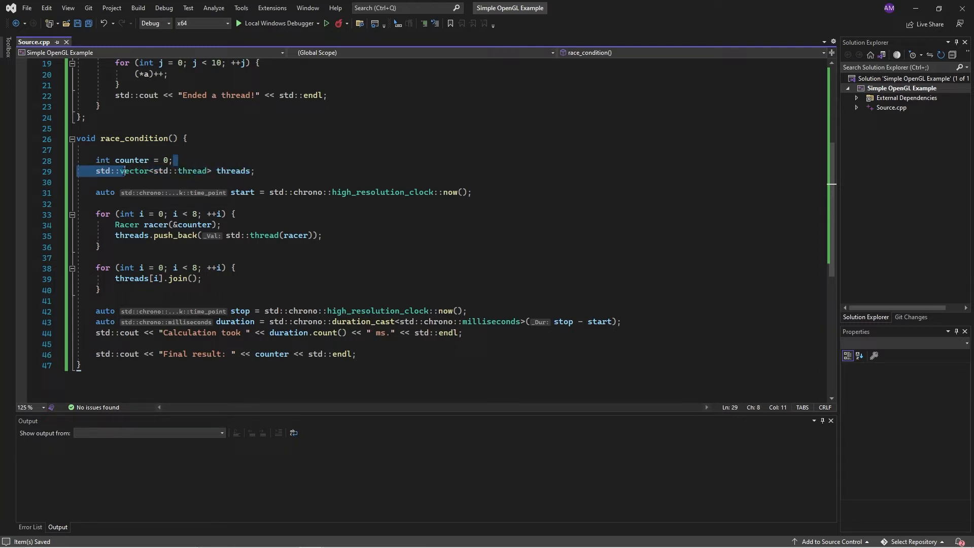
left_click(254, 170)
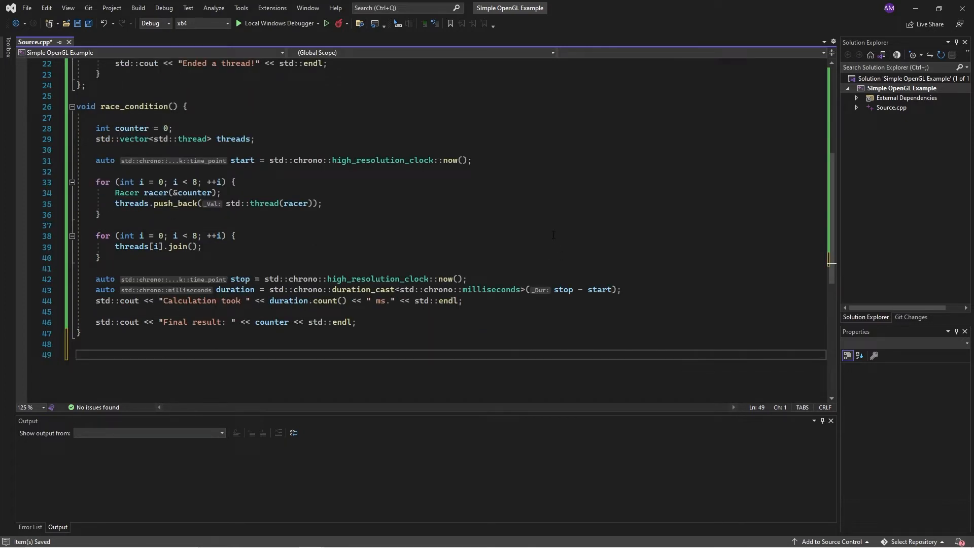
type("race_condition();")
type("return 0;")
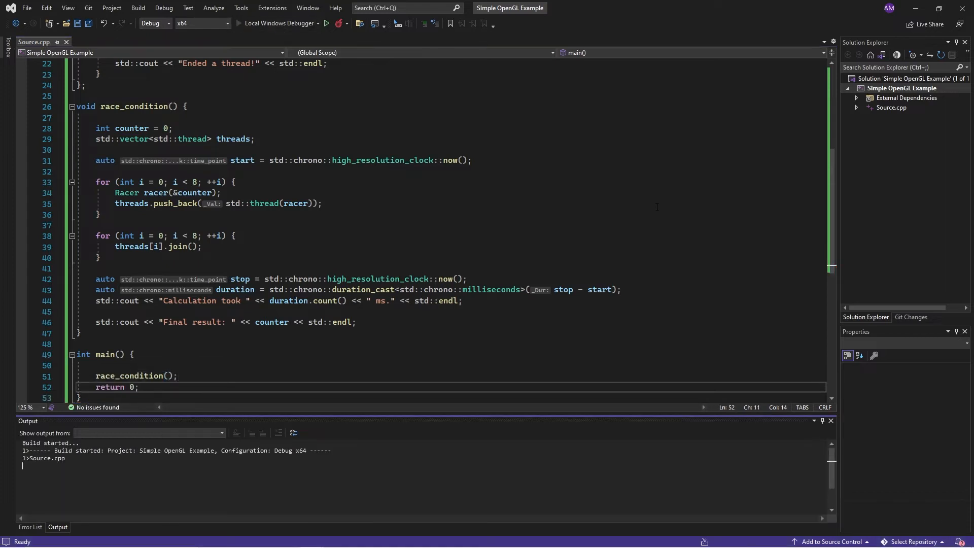
left_click(29, 527)
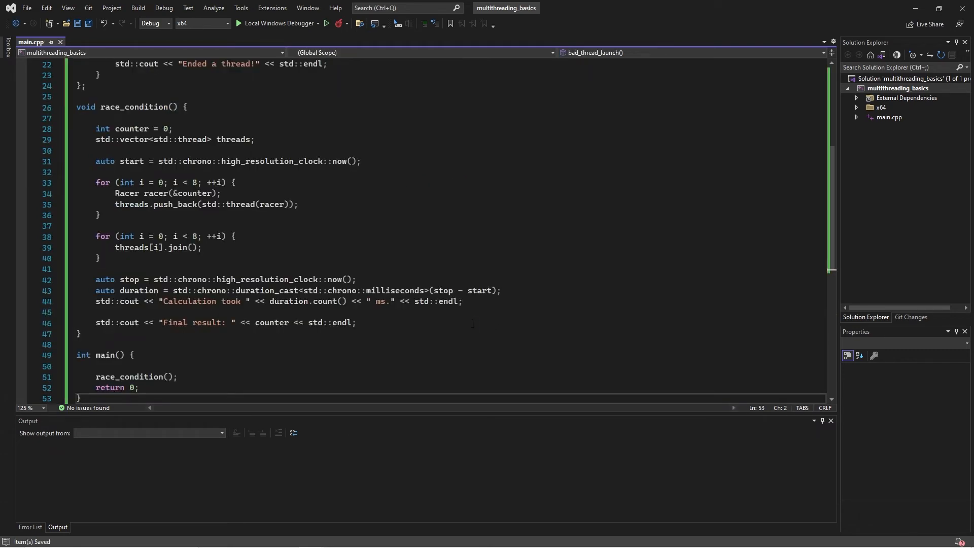
Review the console run showing final result 80 and close it.
scroll("up", 3)
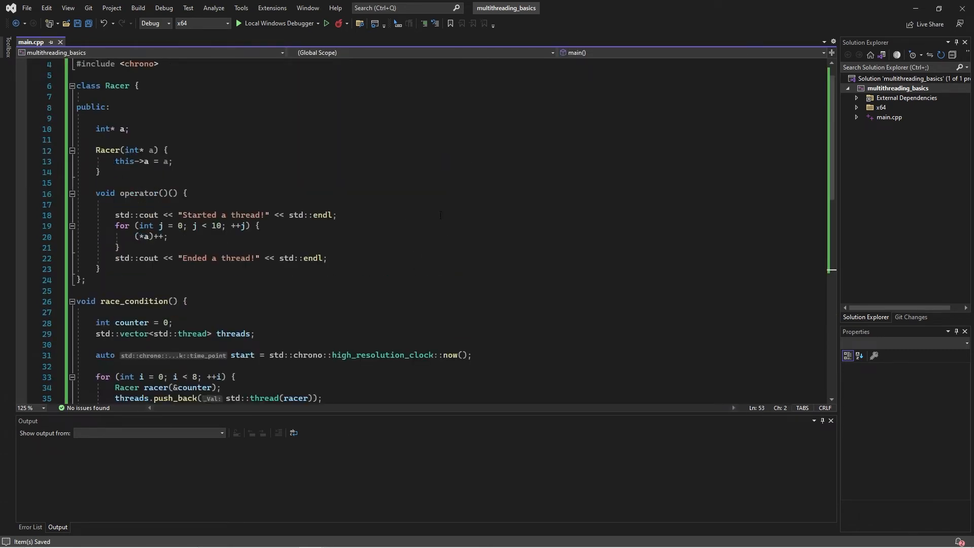
scroll("down", 3)
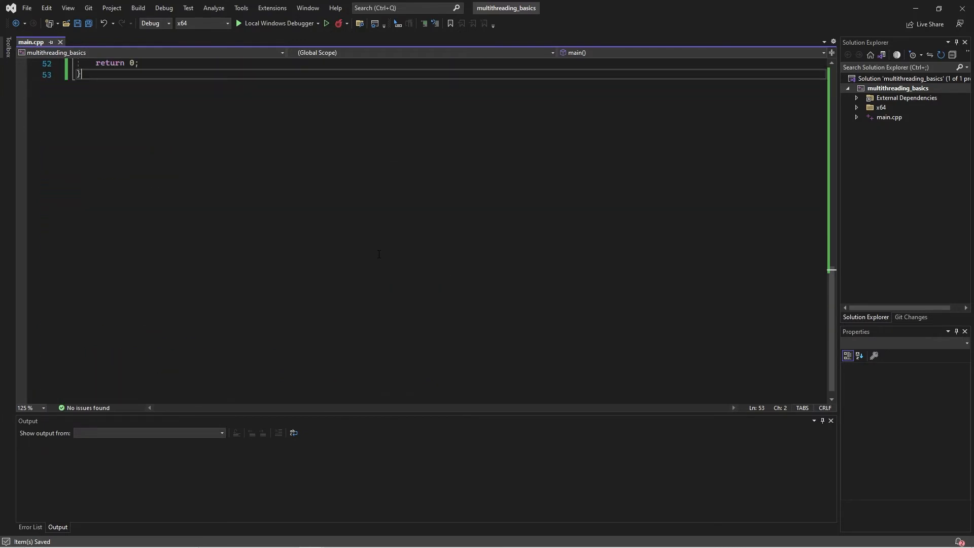
scroll("up", 3)
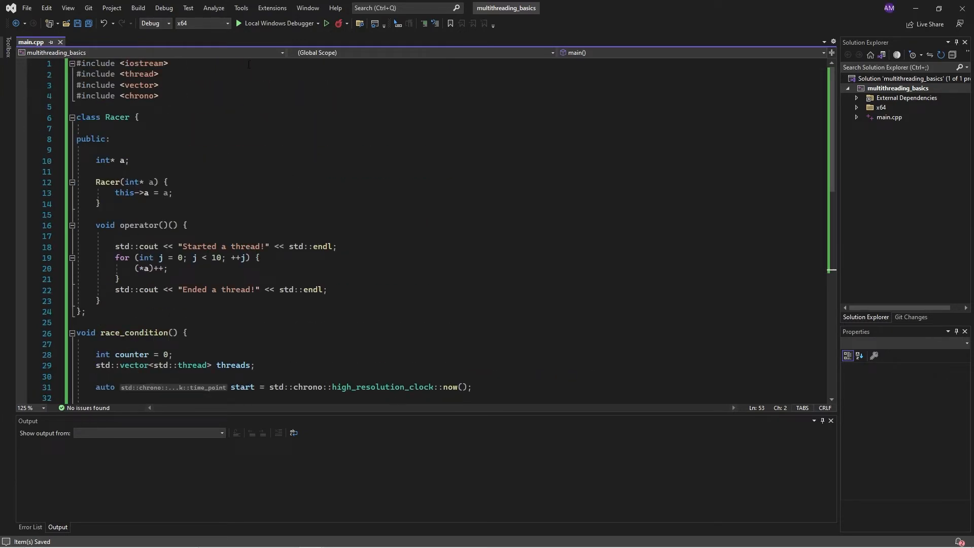
mouse_move(278, 24)
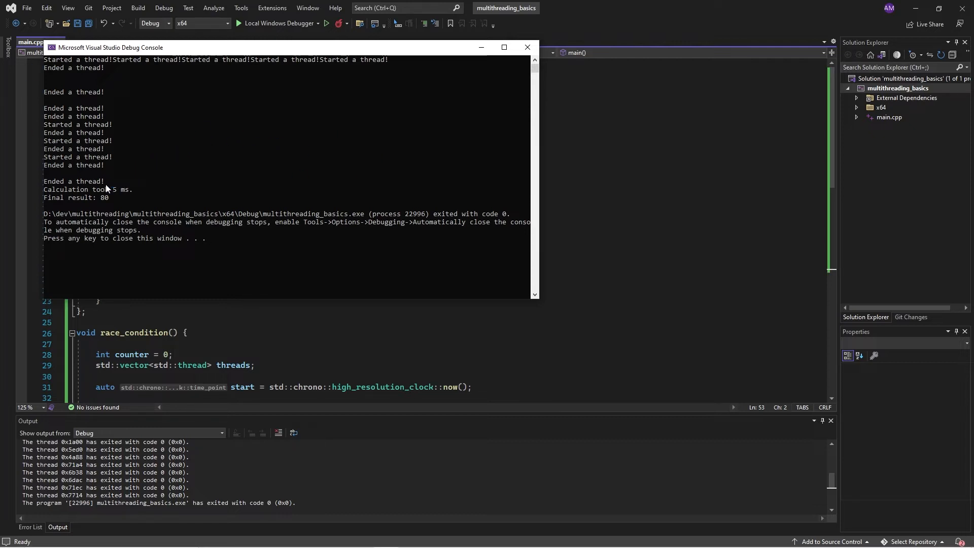
mouse_move(104, 204)
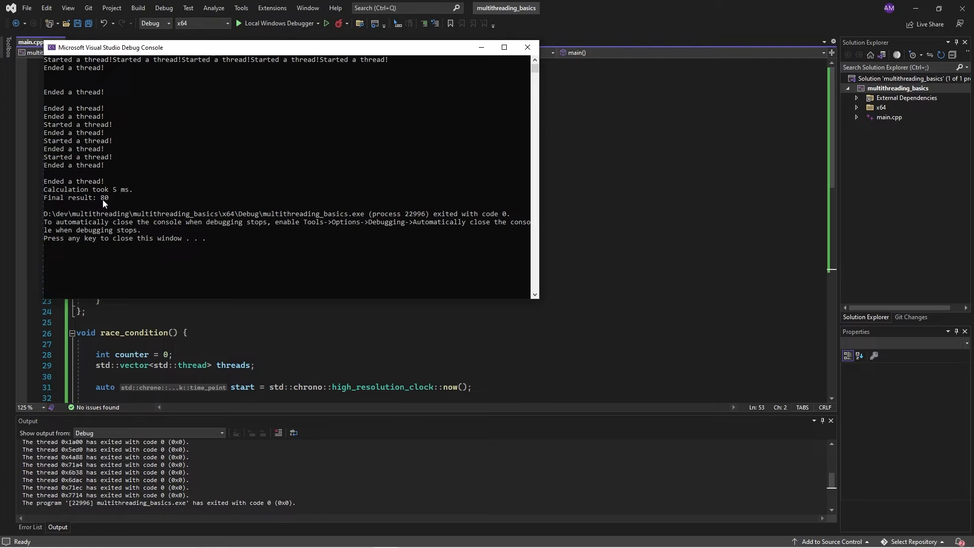
mouse_move(212, 50)
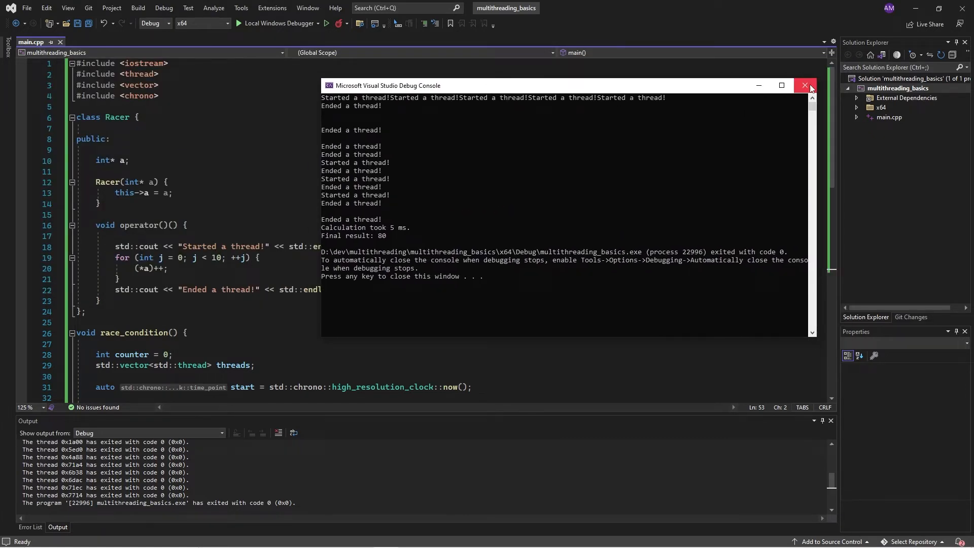
left_click(805, 85)
type("0")
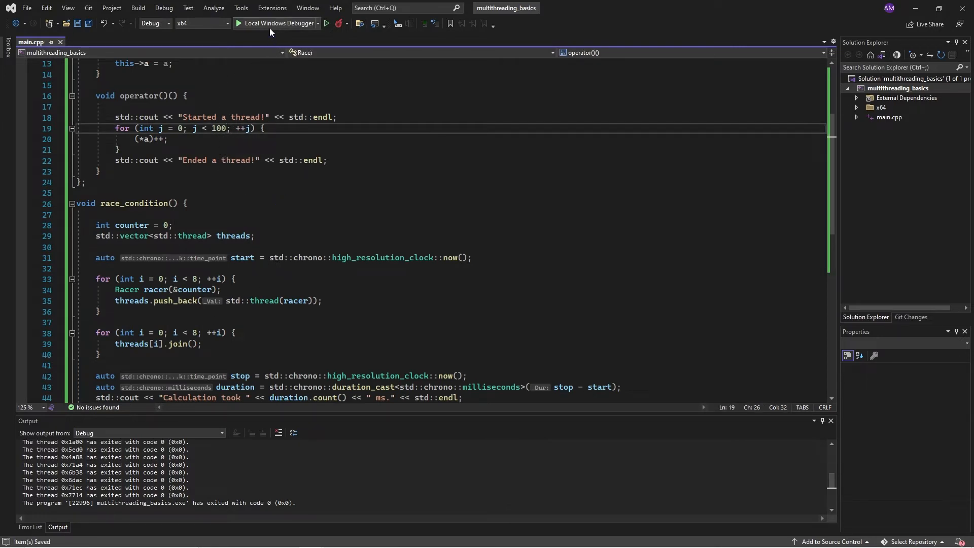
Run the 1000000-iteration program repeatedly, closing consoles showing inconsistent results 1407630 and 1250514.
left_click(277, 23)
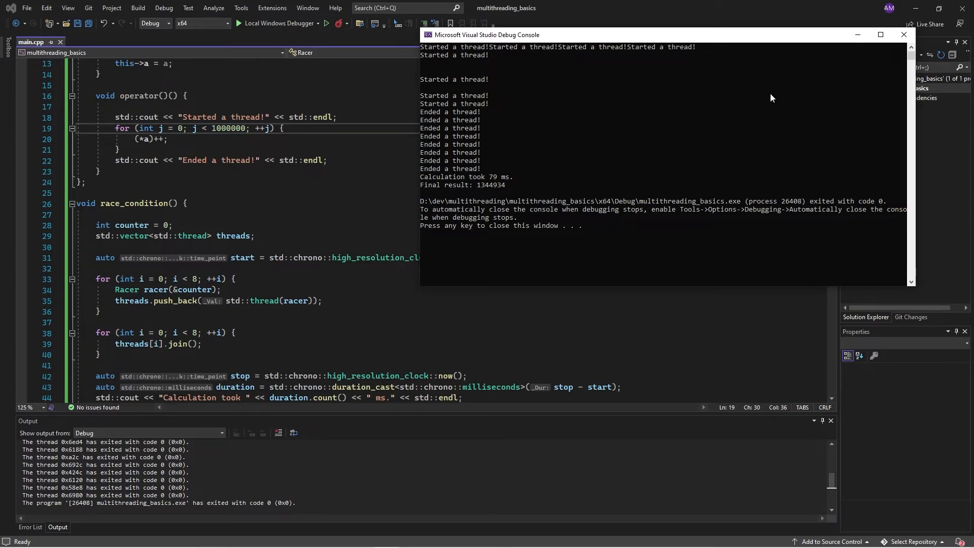
left_click(238, 23)
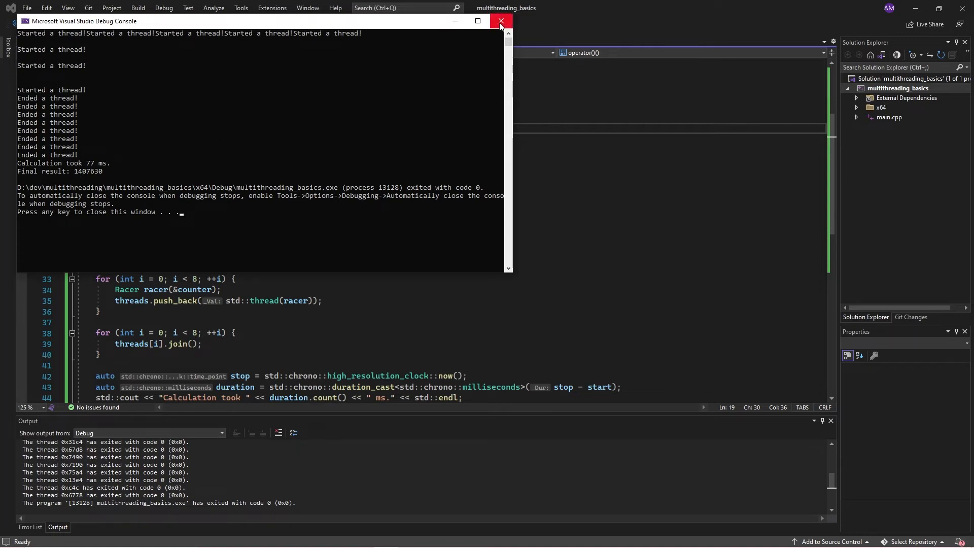
left_click(500, 20)
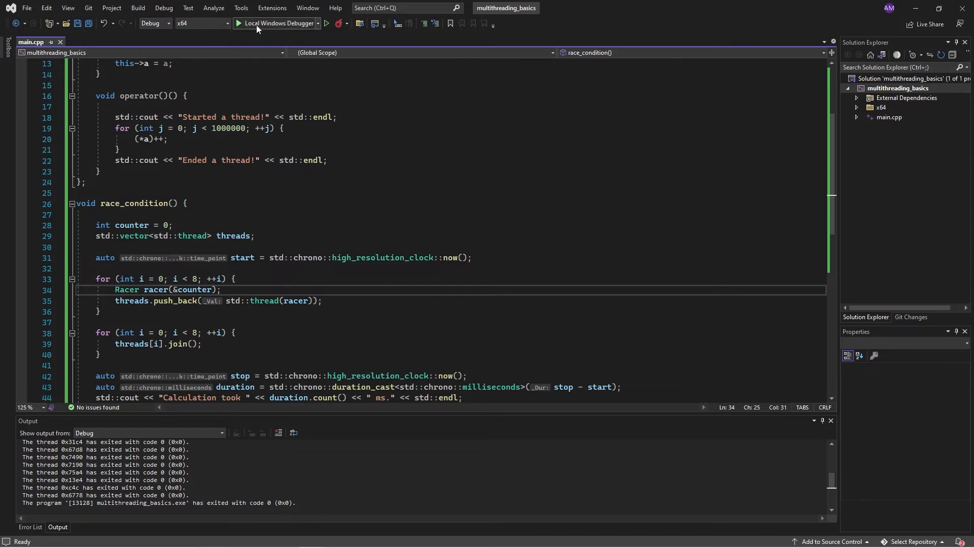
left_click(277, 24)
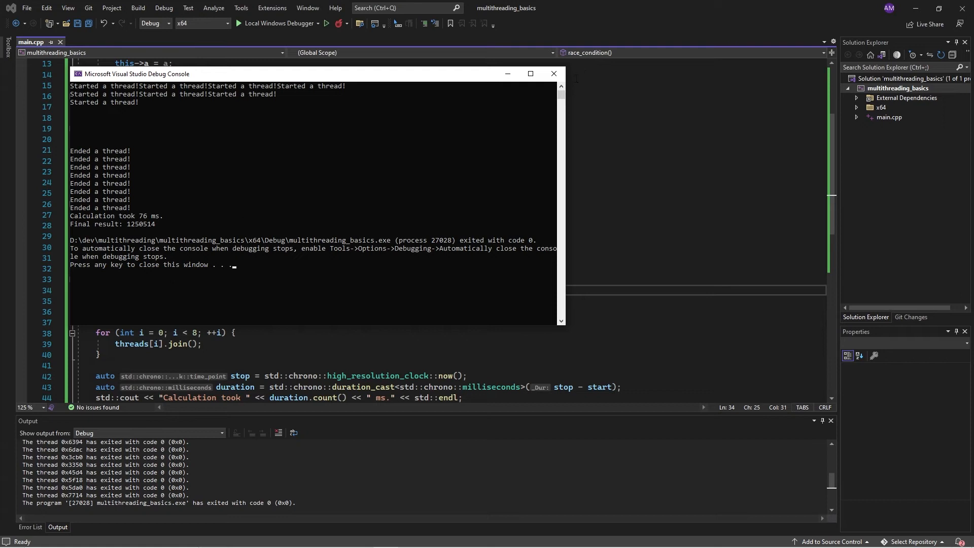
mouse_move(552, 74)
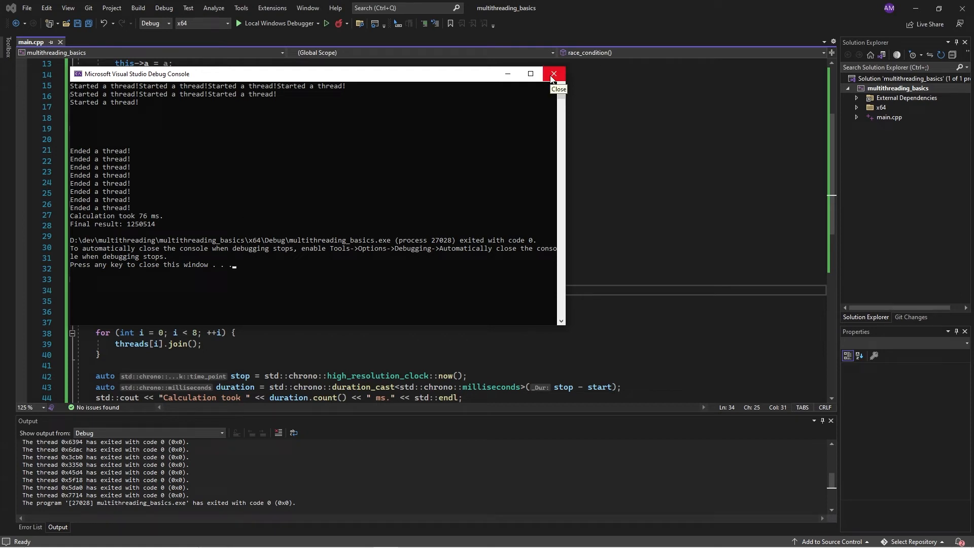
left_click(552, 74)
type("#include <chrono>")
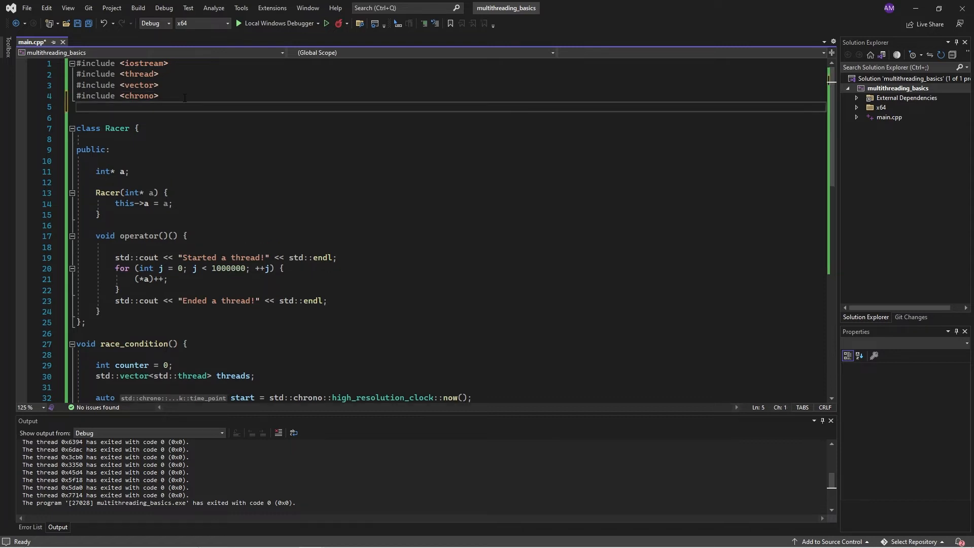
Add #include <mutex> after the chrono include in main.cpp.
type("#")
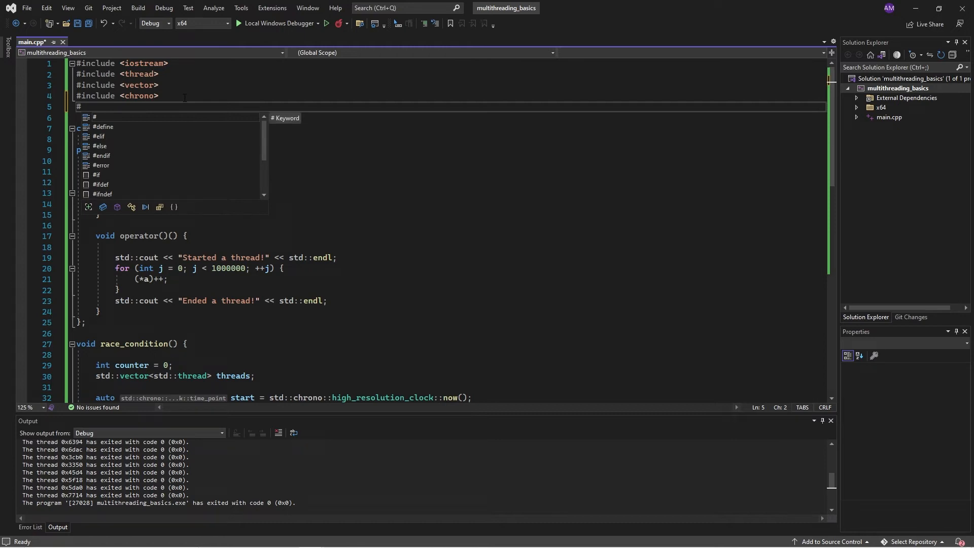
type("include <>")
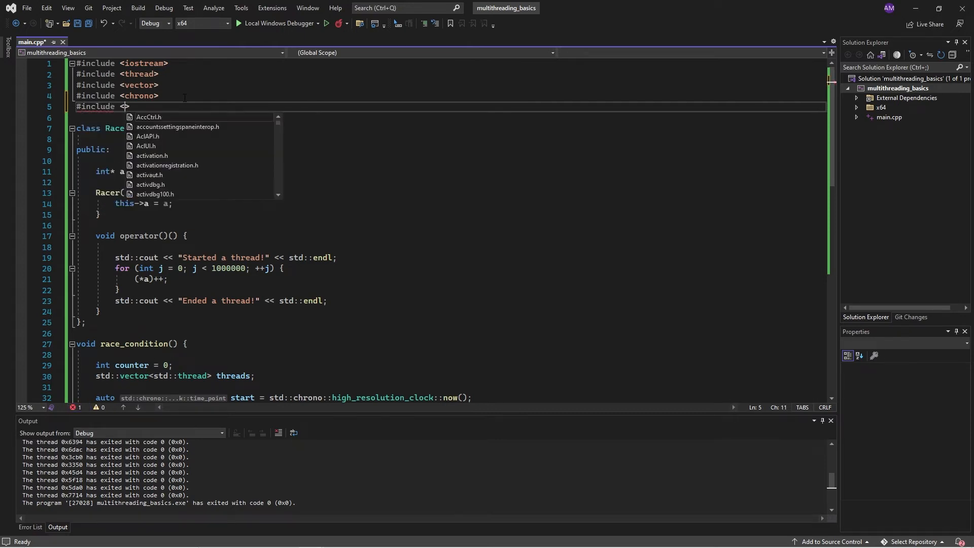
type("mutex")
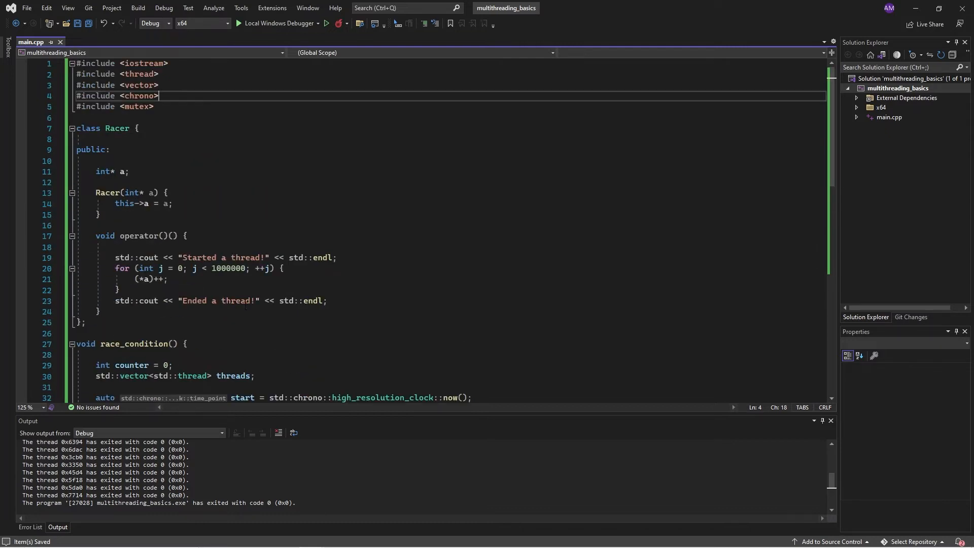
scroll("down", 3)
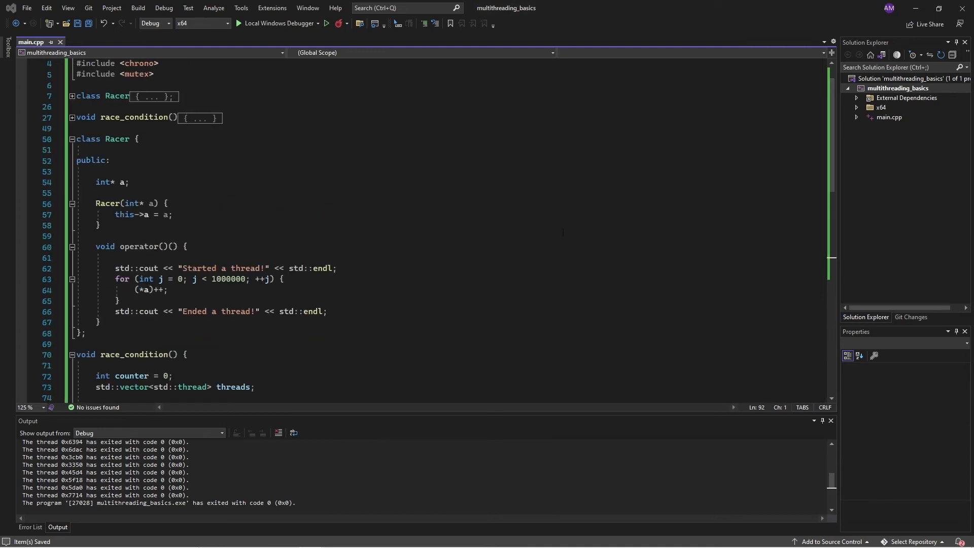
Rename the copied class GuardedRacer and add member std::mutex a_semaphore; under int* a.
type("Guarded")
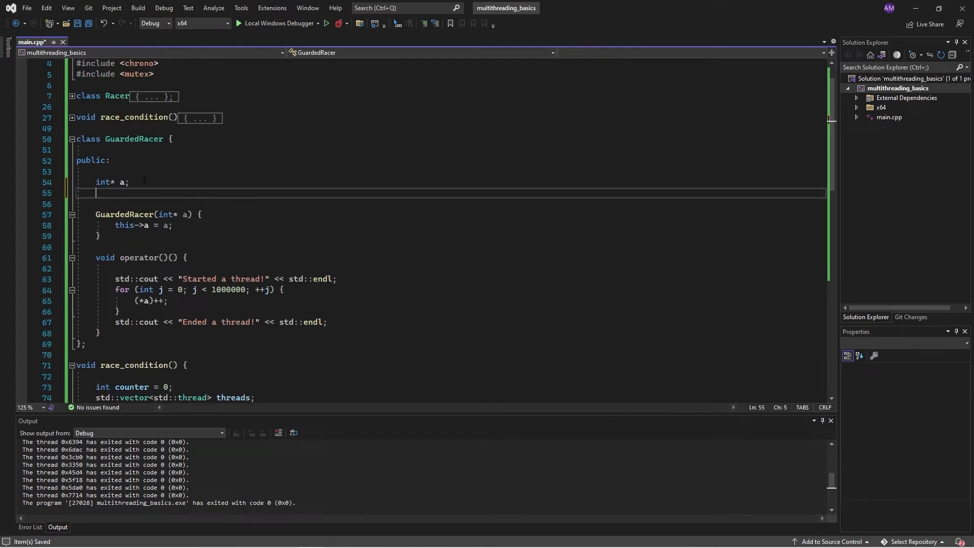
type("std::mutex")
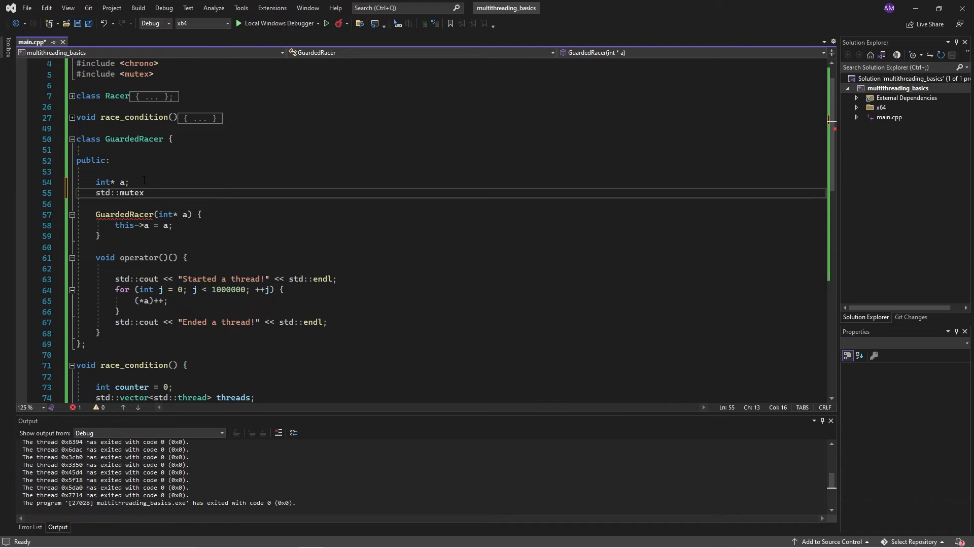
type("a_s")
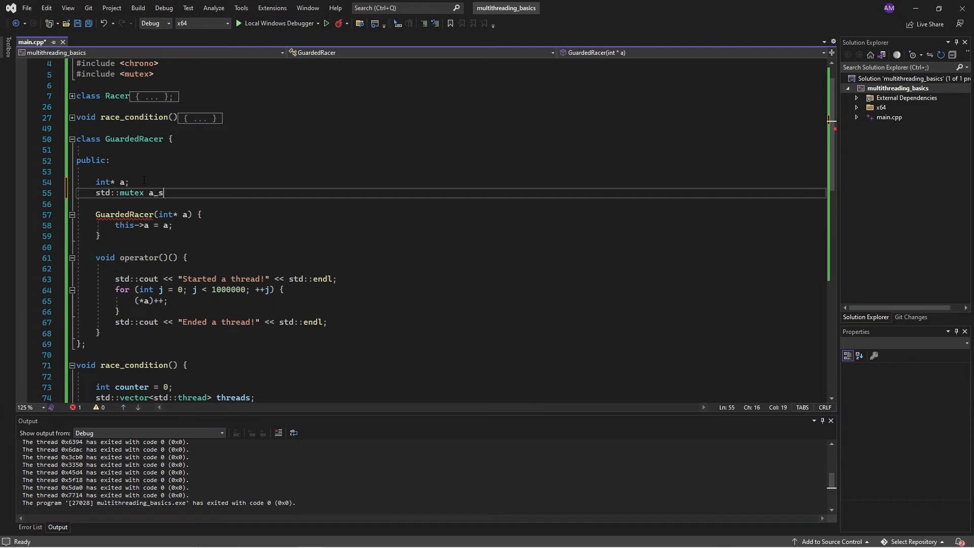
type("emaph")
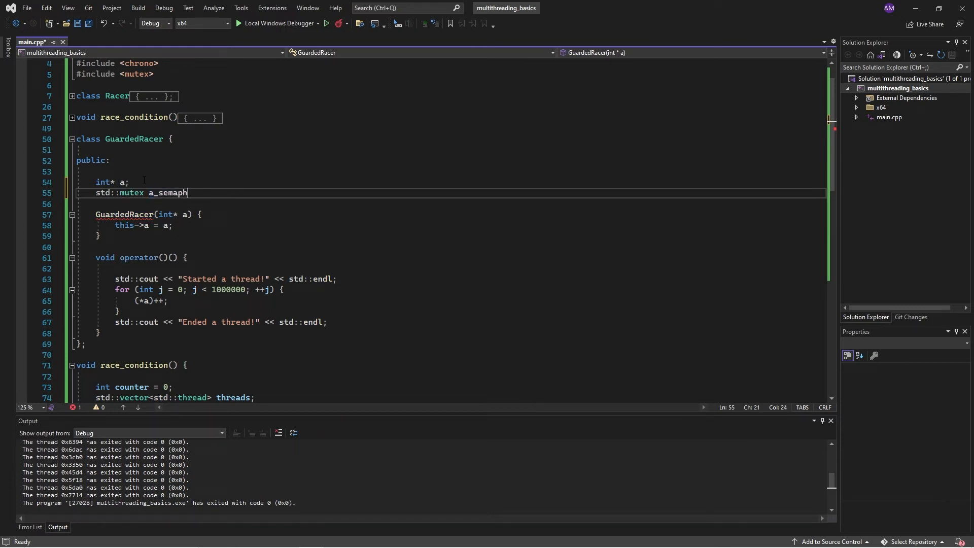
type("ore;")
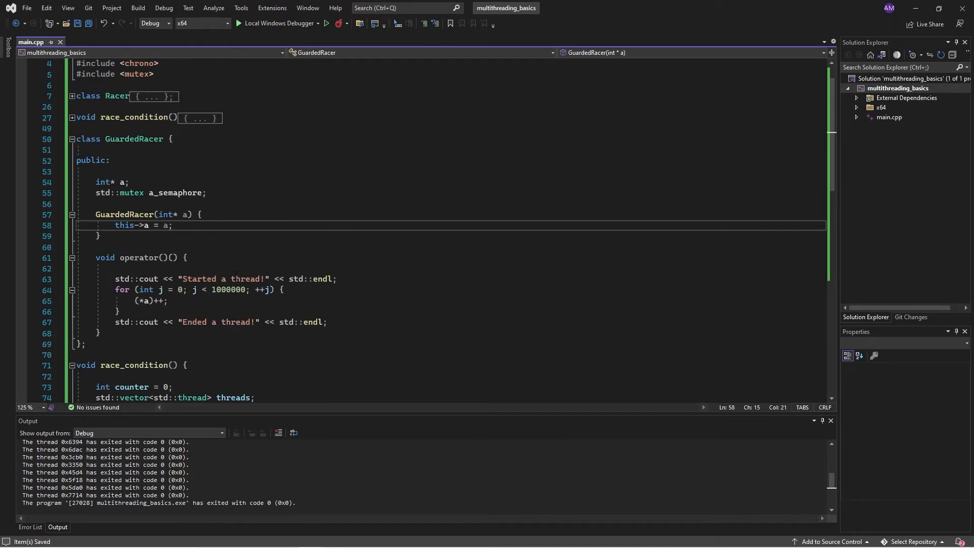
left_click(188, 214)
type(", ")
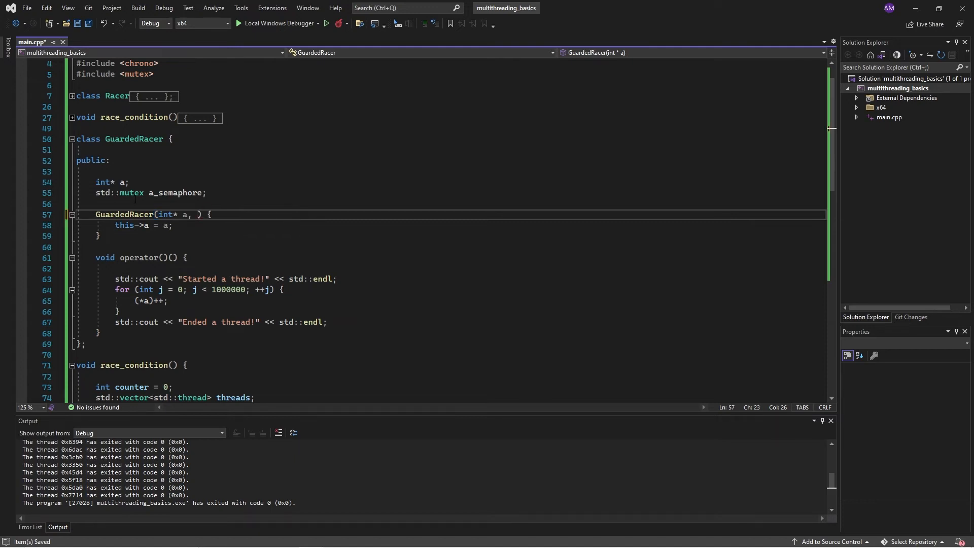
Make a_semaphore a std::mutex* and add a std::mutex* semaphore constructor parameter assigned to it.
type("*")
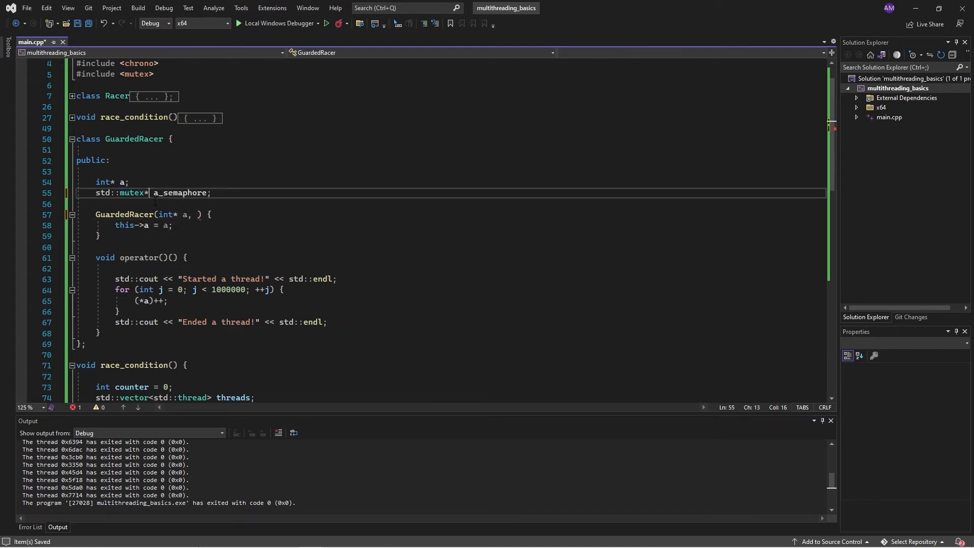
double_click(181, 193)
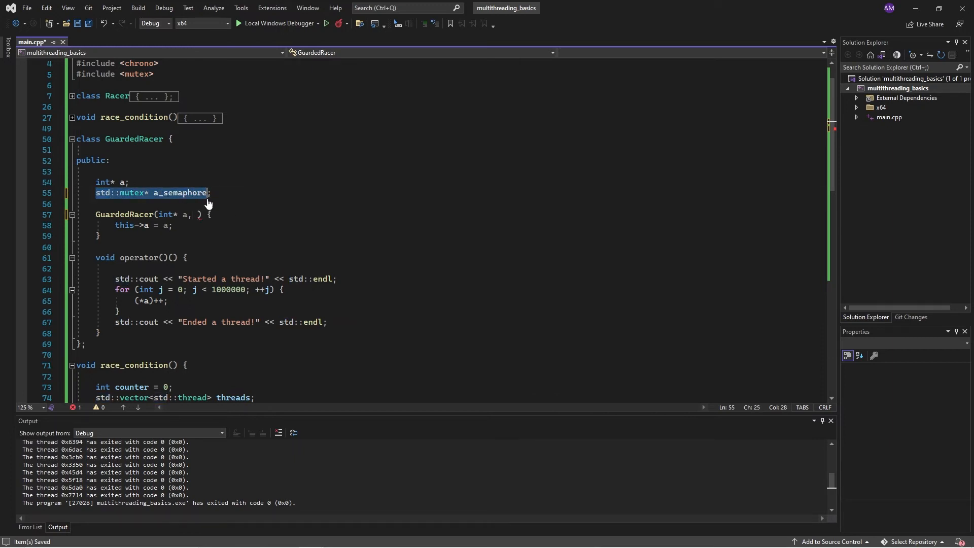
type("a_semaphore = semaphore;")
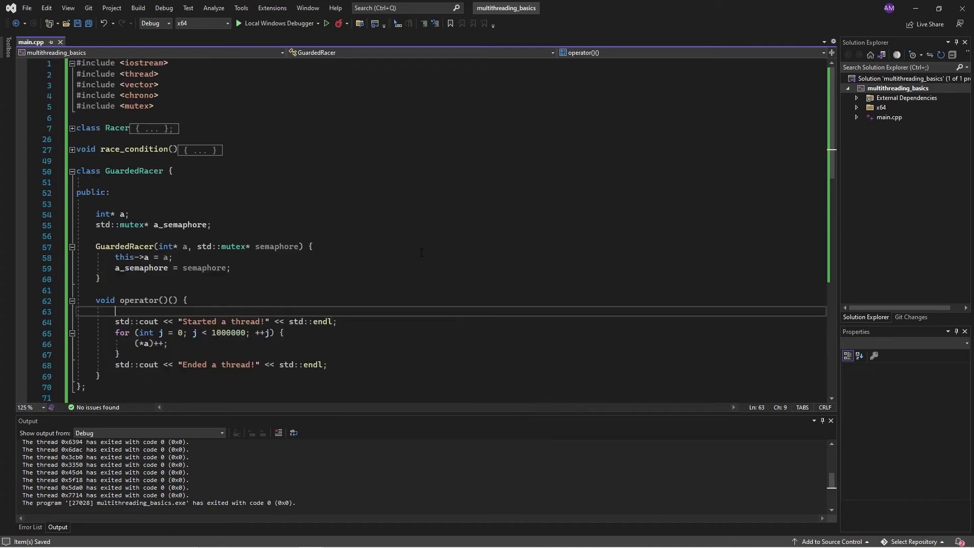
scroll("down", 3)
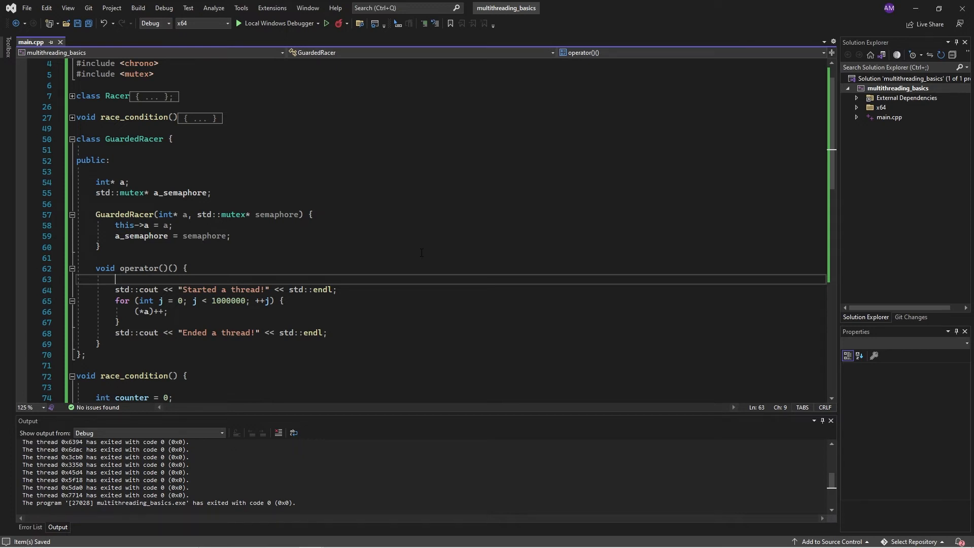
Call a_semaphore->lock() before the loop and a_semaphore->unlock() after the end message in operator().
type("a_semaphore")
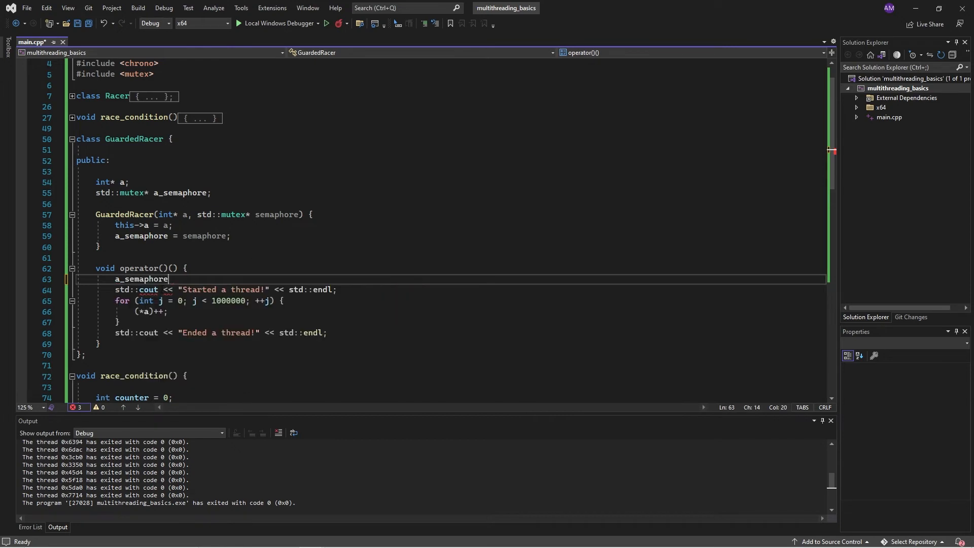
type("->lock()")
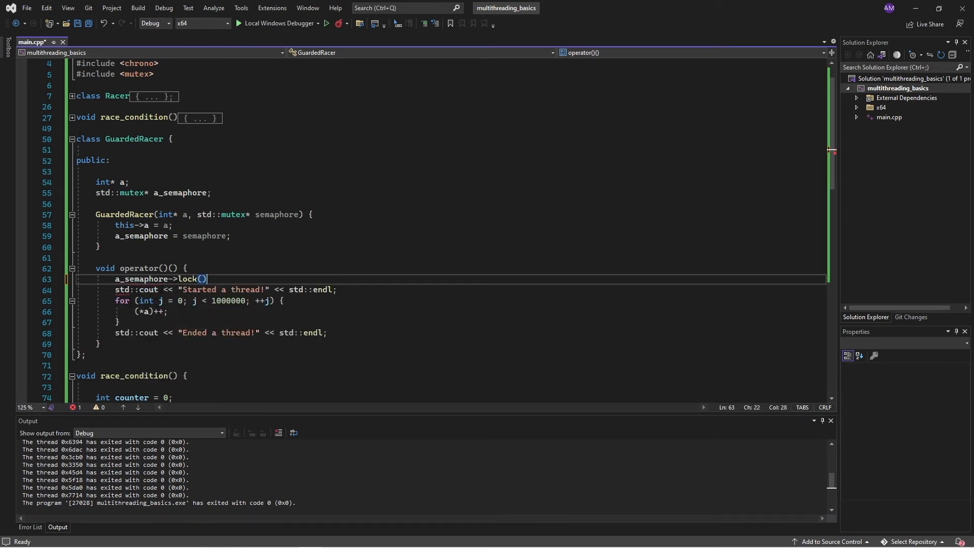
type(";")
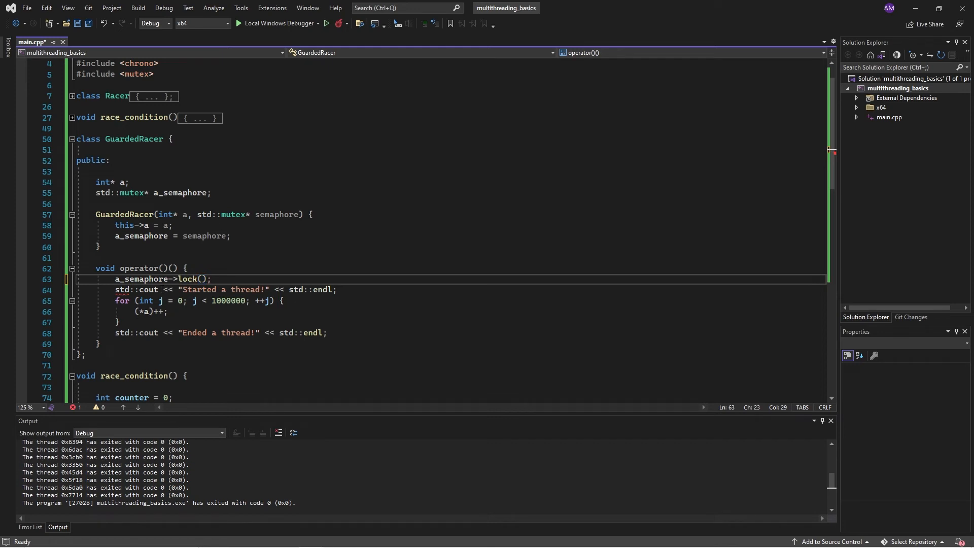
double_click(132, 278)
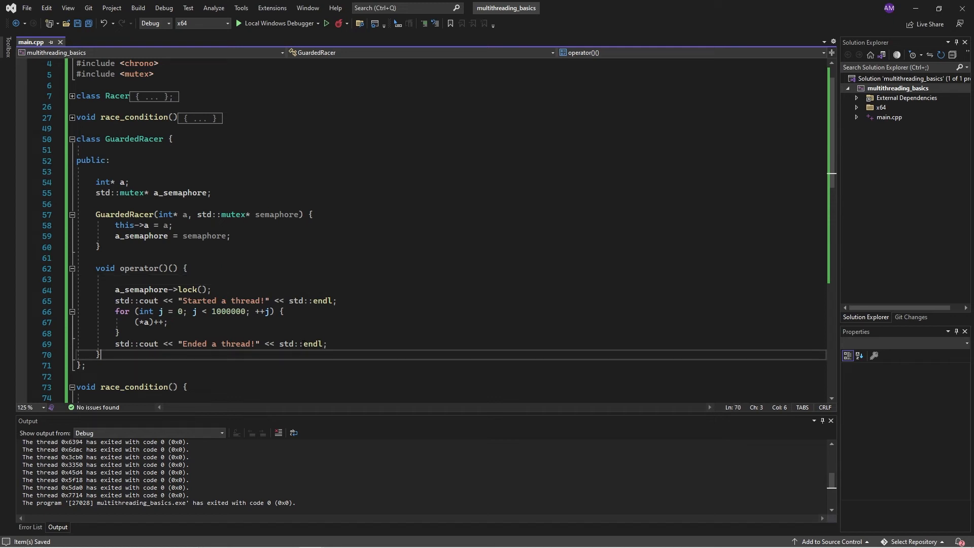
type("a_semaphore->lock();")
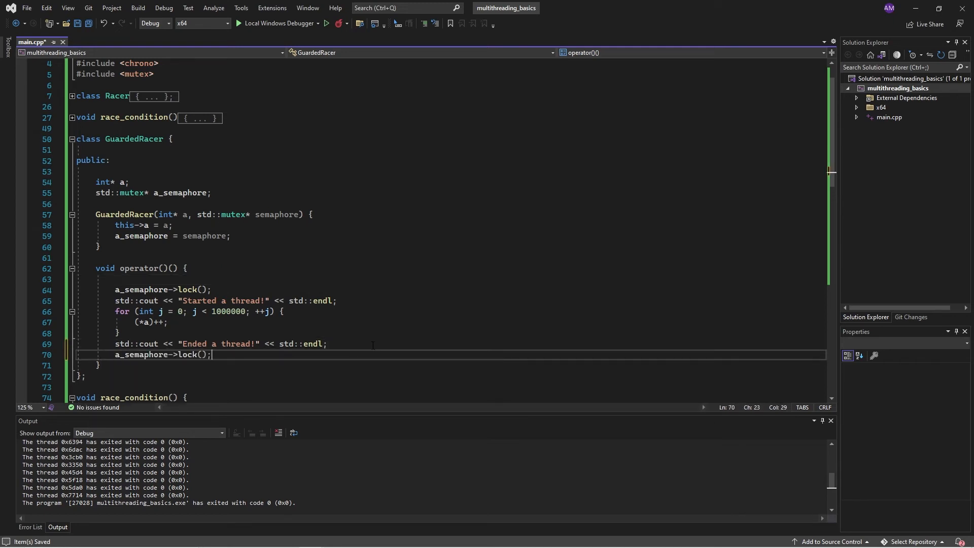
mouse_move(242, 331)
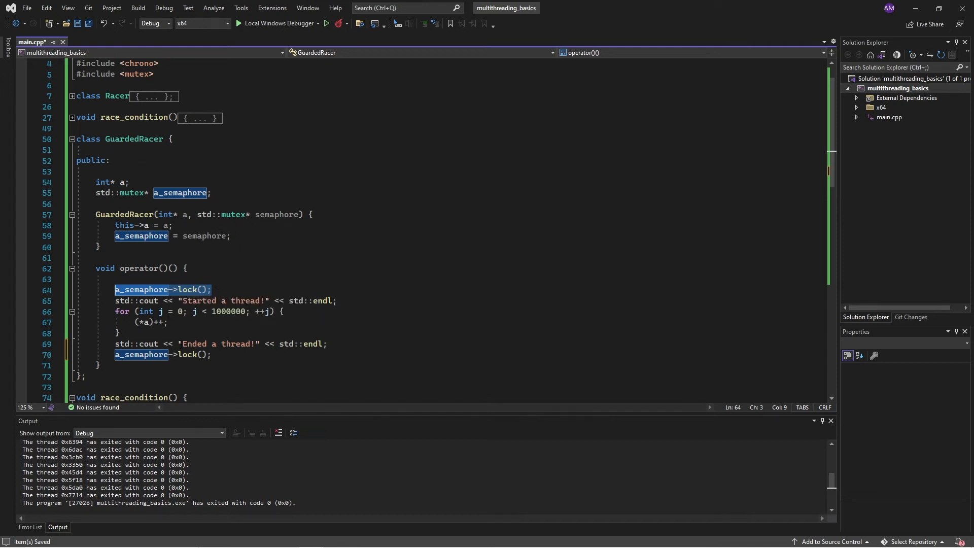
type("un")
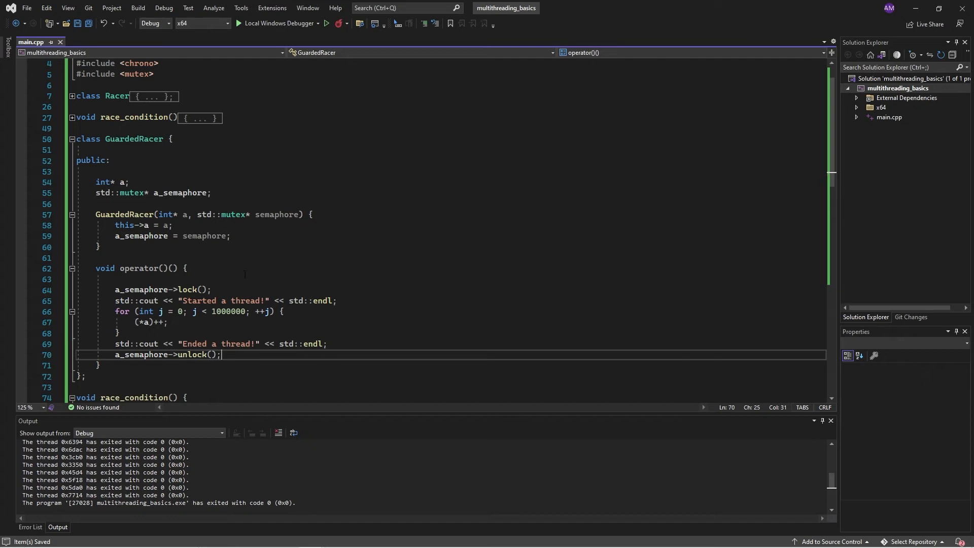
key("enter")
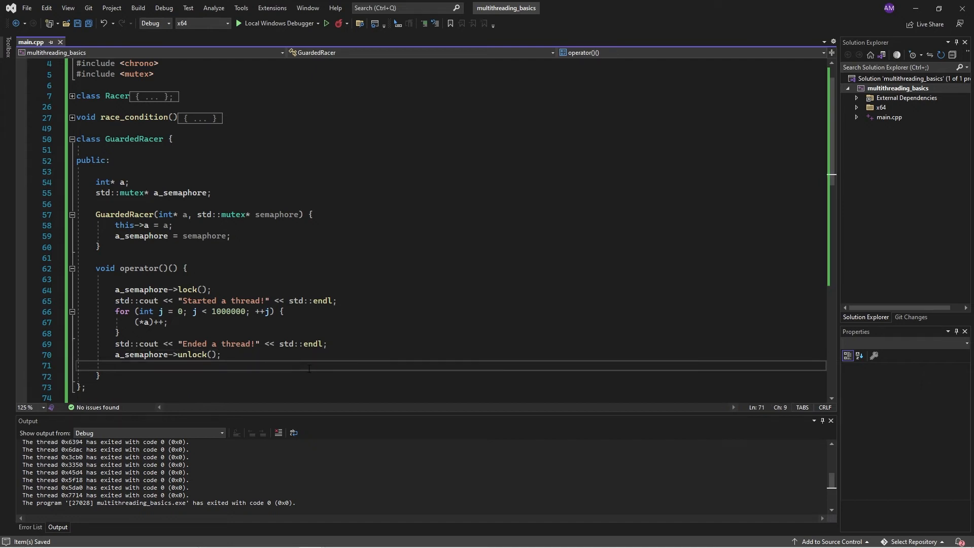
scroll("down", 3)
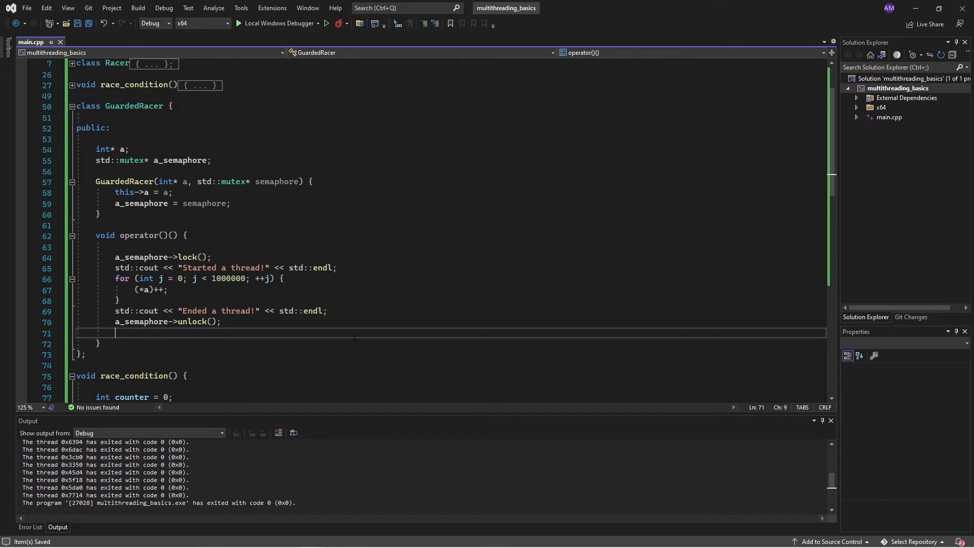
Rename the copied race_condition function to safe_race.
scroll("down", 3)
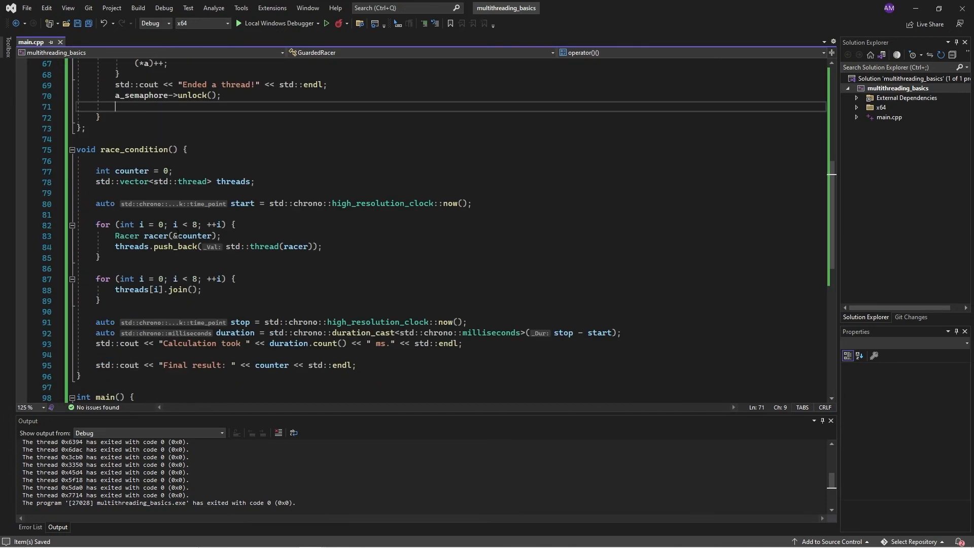
double_click(133, 151)
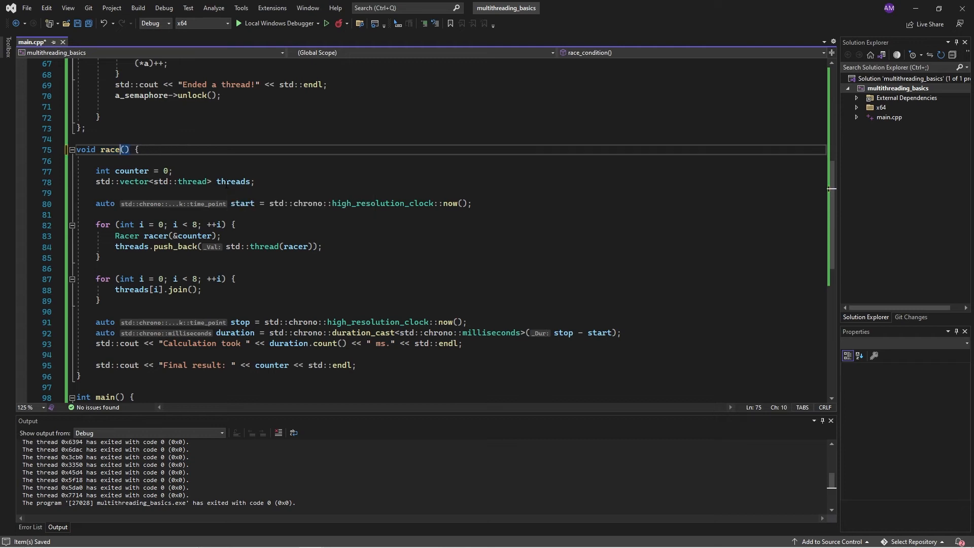
type("safe_")
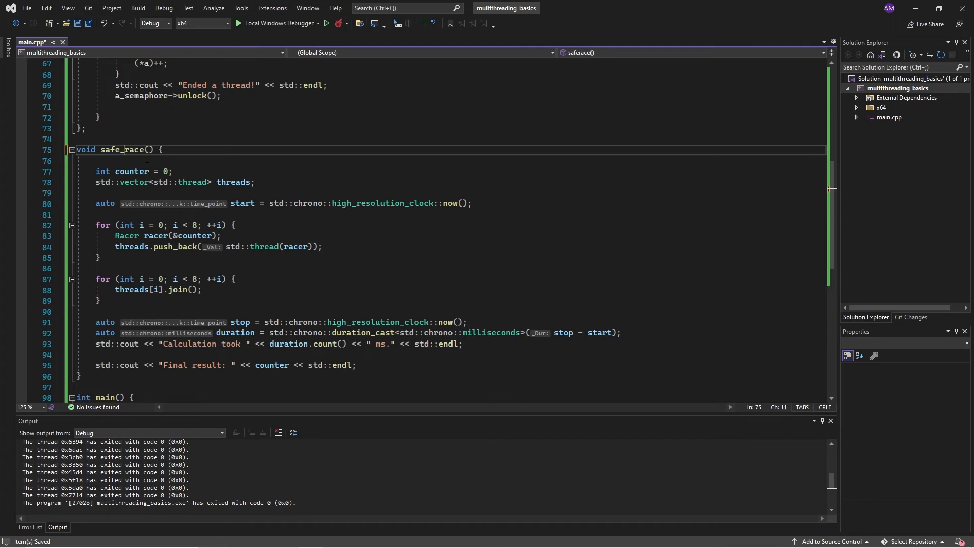
double_click(123, 149)
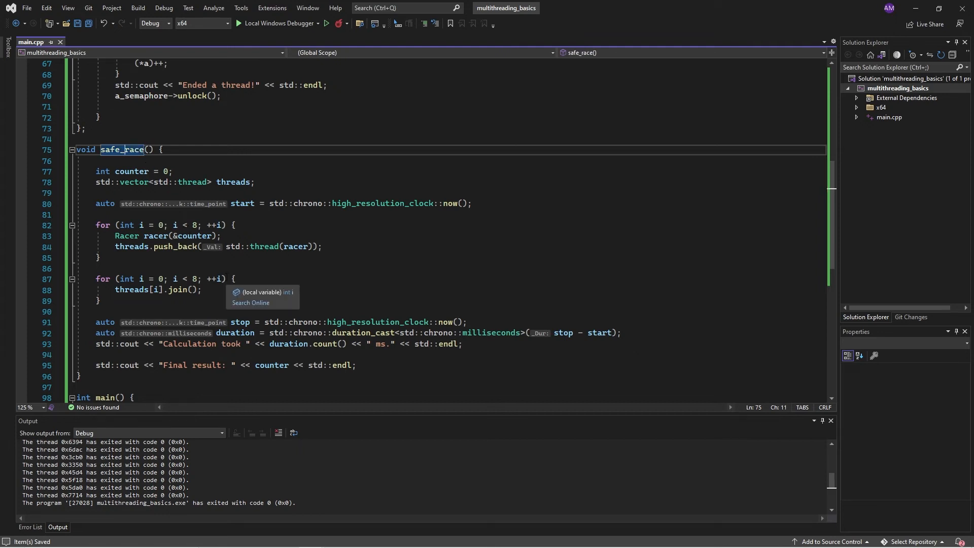
mouse_move(281, 275)
type("std")
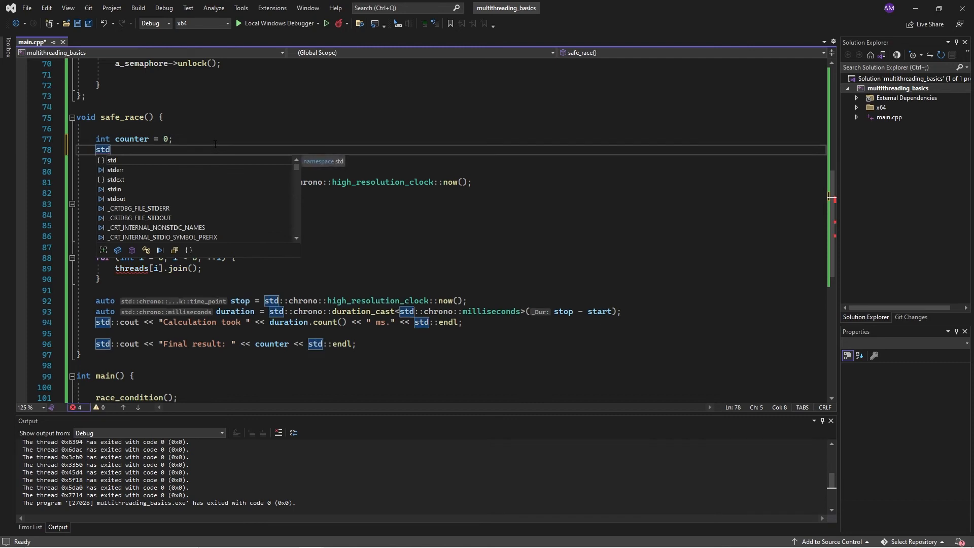
Declare std::mutex counter_semaphore in safe_race and reference safe_race in main.
type("::mutex")
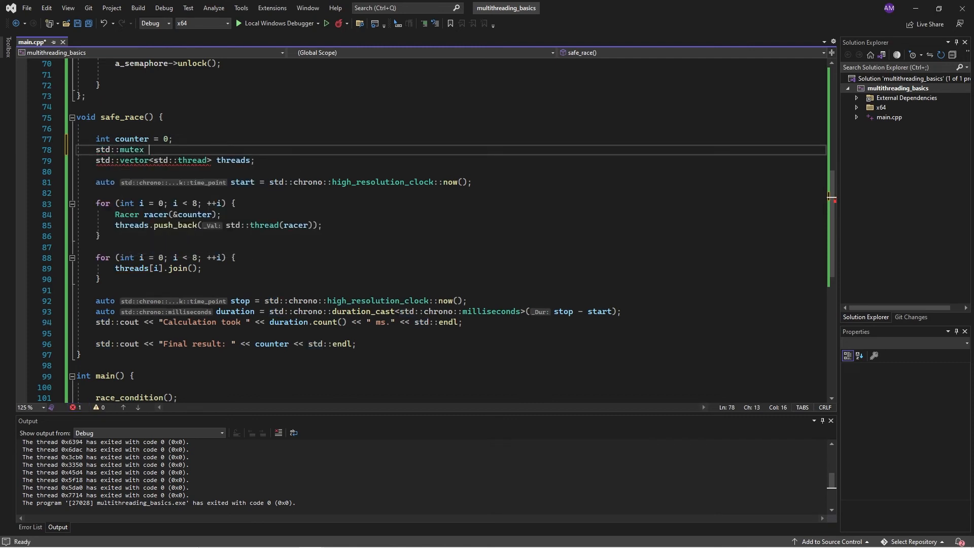
type("counter_semaphore;")
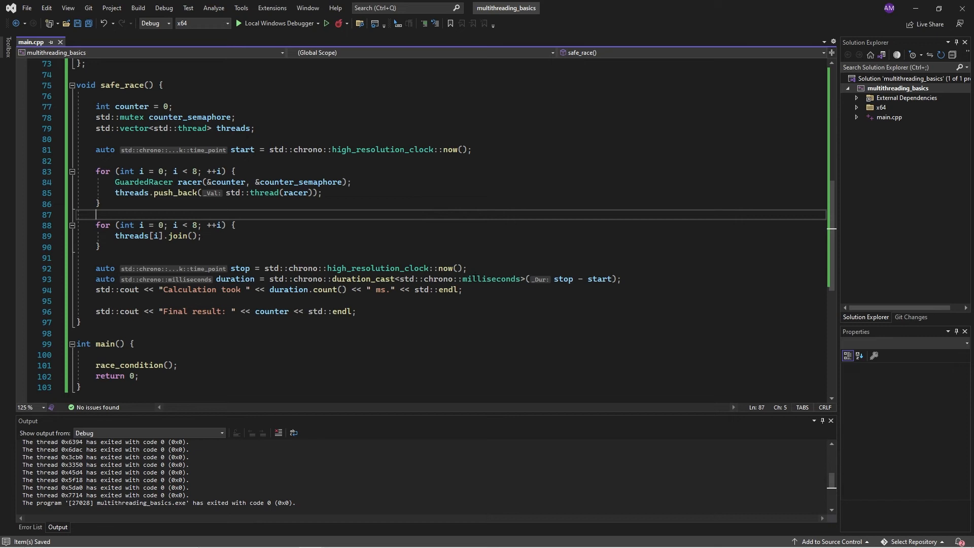
scroll("down", 3)
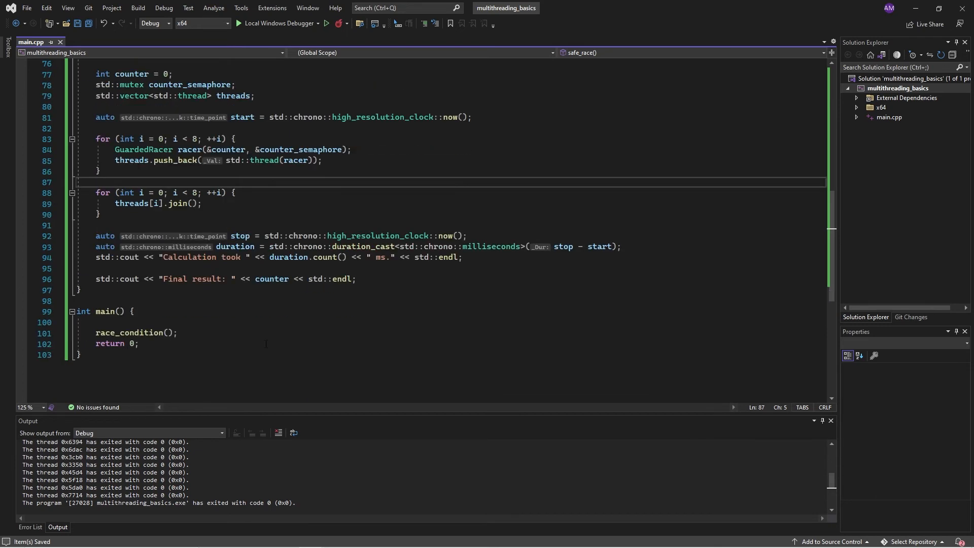
type("safe_race")
left_click(129, 332)
type("//")
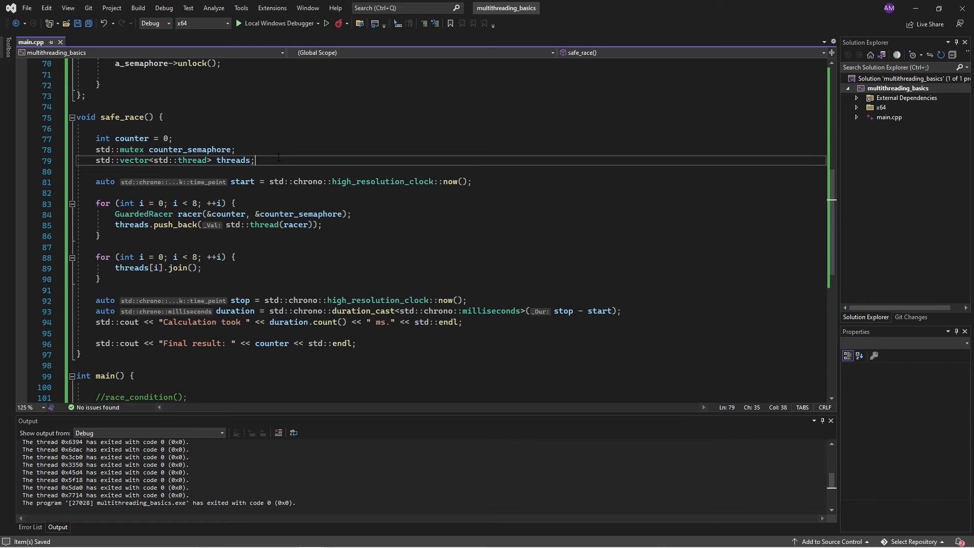
mouse_move(220, 149)
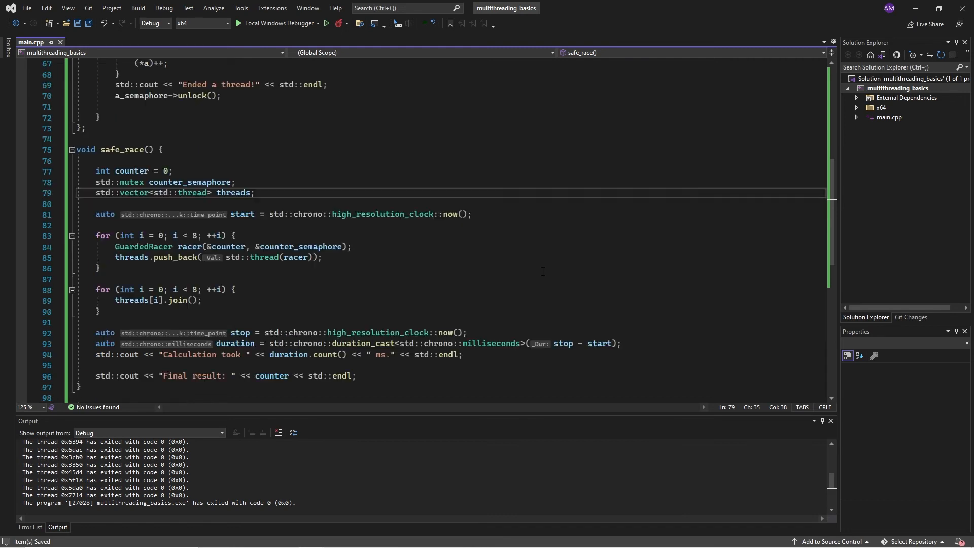
Call safe_race() from main in place of race_condition() and launch the debugger.
scroll("down", 3)
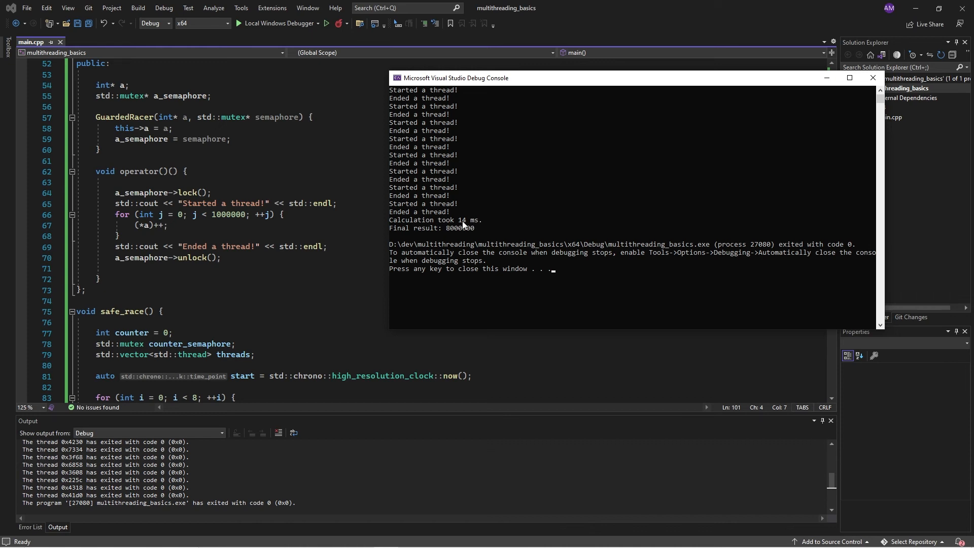
mouse_move(473, 228)
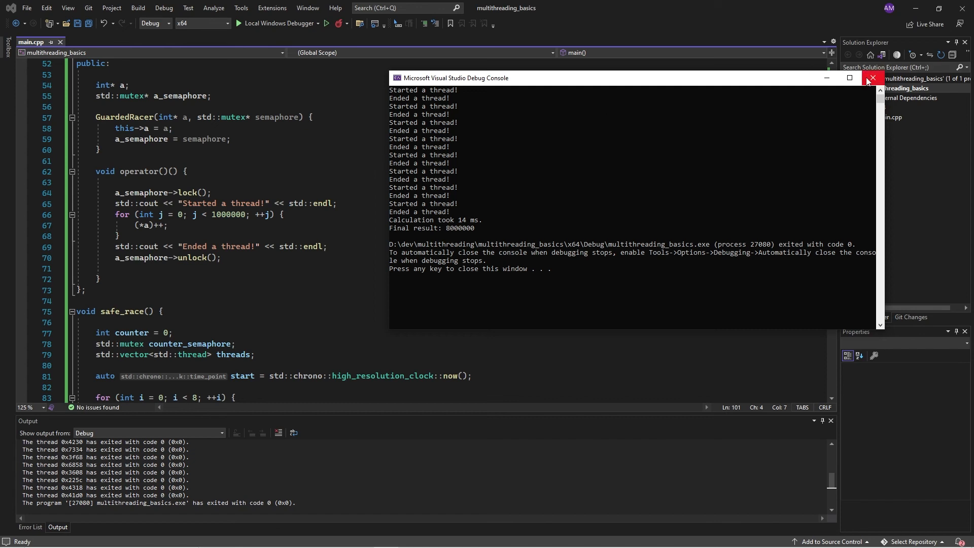
Close the debug console after it reports Final result: 8000000.
left_click(873, 78)
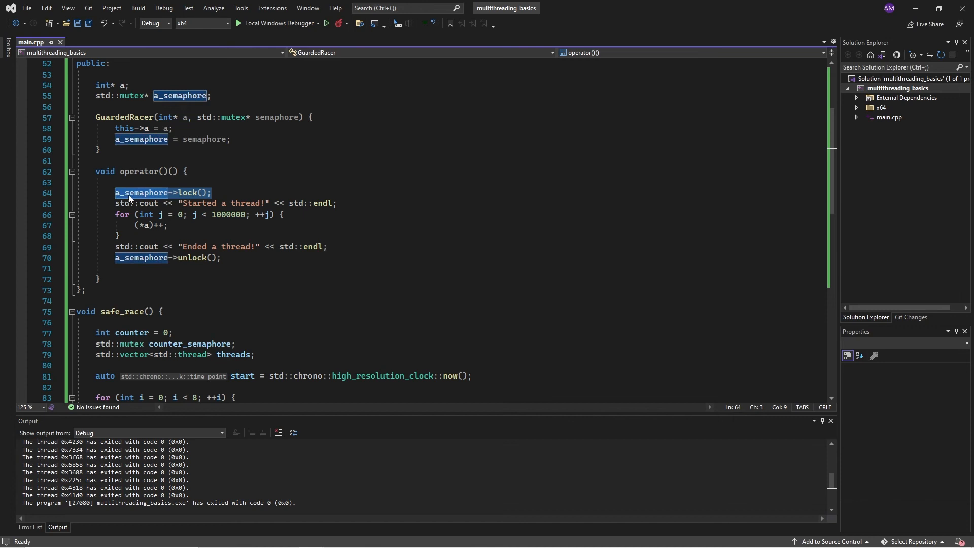
mouse_move(160, 226)
type("//")
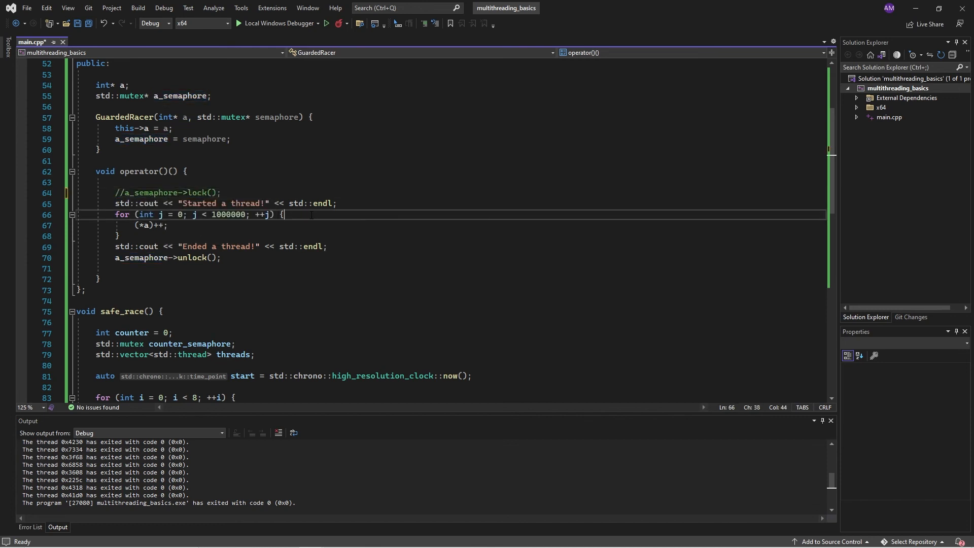
Wrap (*a)++ in a_semaphore->lock()/unlock() and comment out the loop-level locking.
type("a_semaphore->lock();")
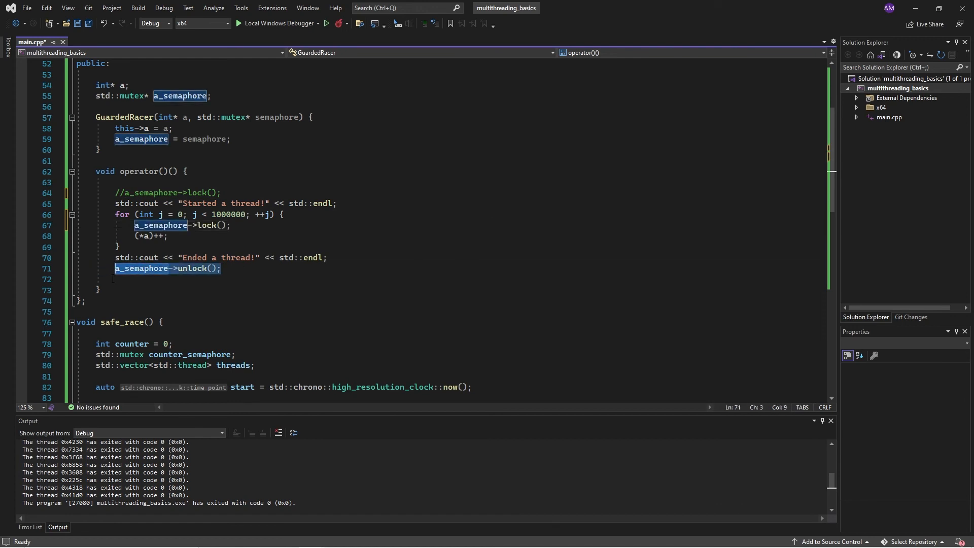
type("//")
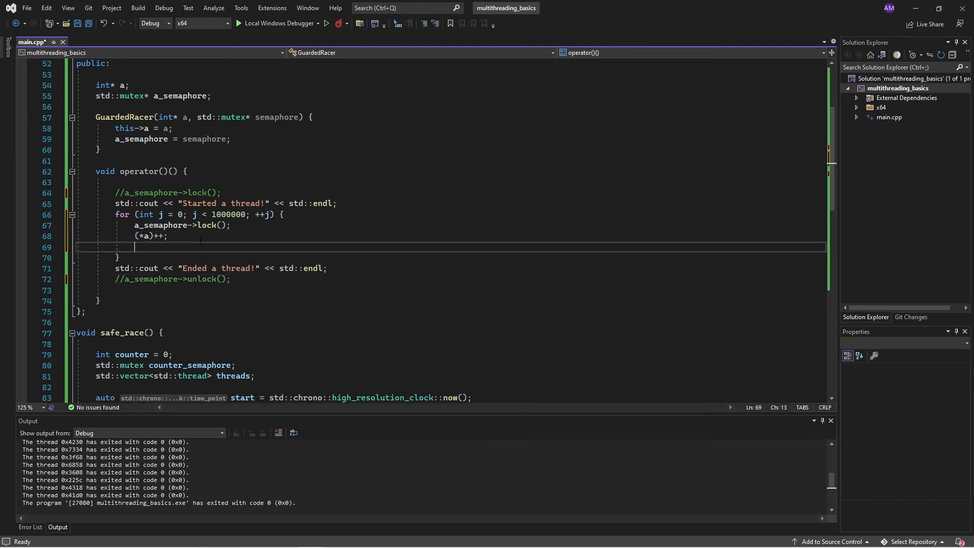
type("a_semaphore->unlock();")
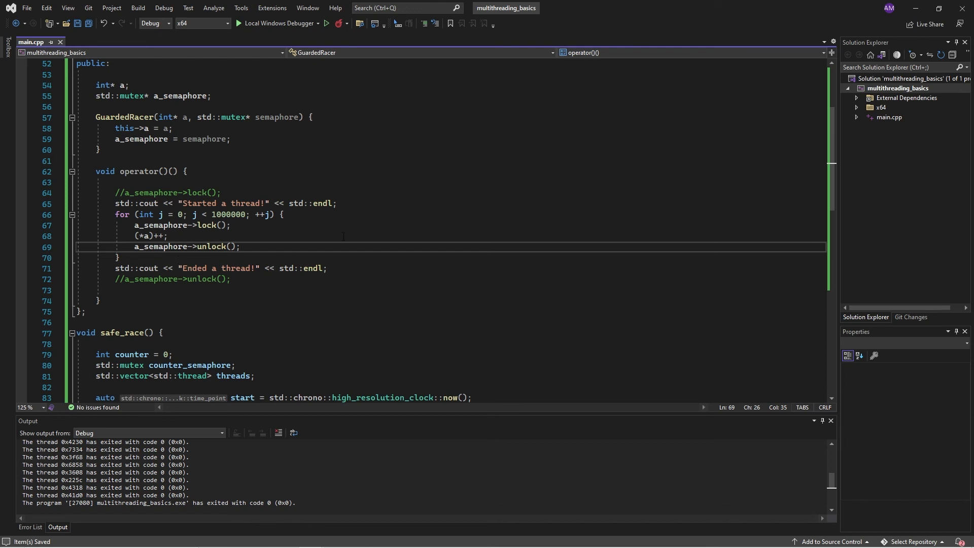
left_click(242, 247)
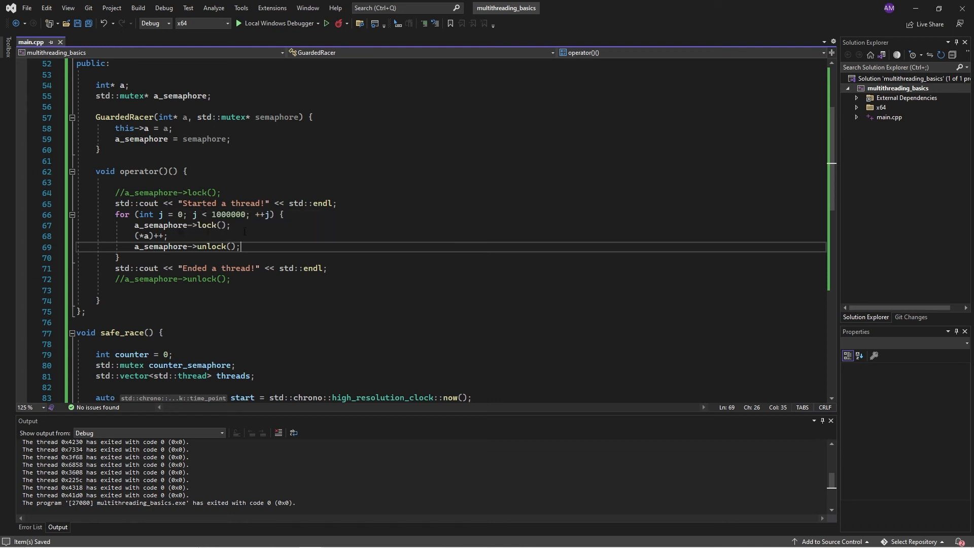
mouse_move(184, 246)
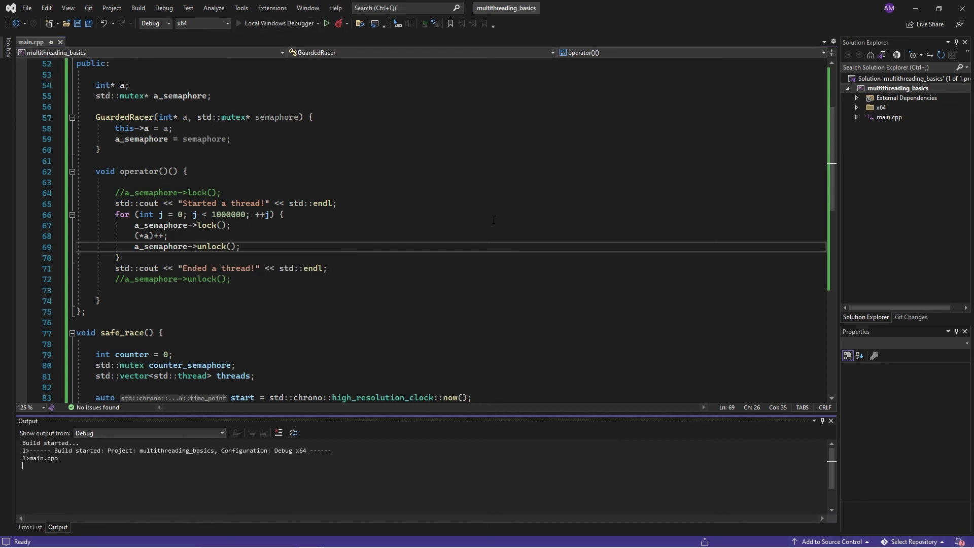
Run the per-increment locking build (8000000 in 465 ms) and close its console.
left_click(326, 23)
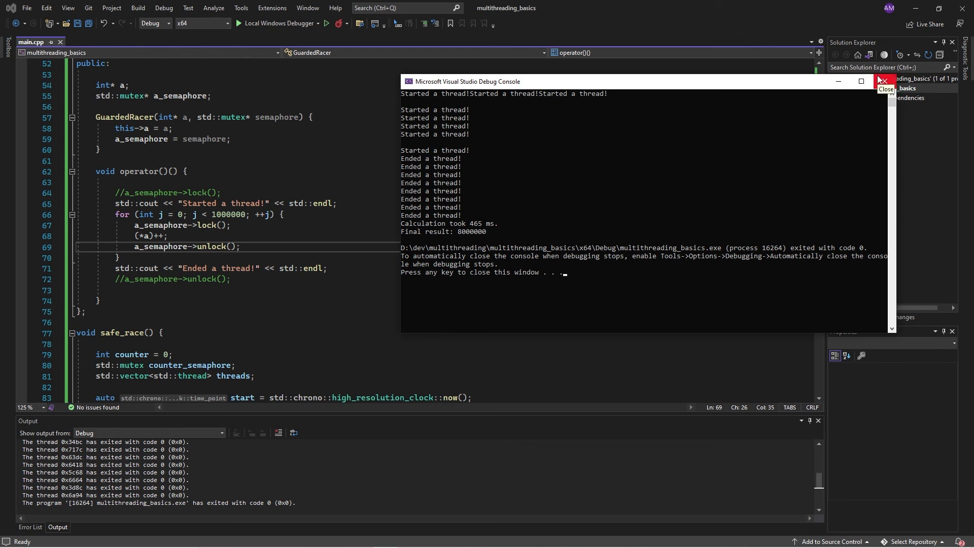
left_click(881, 81)
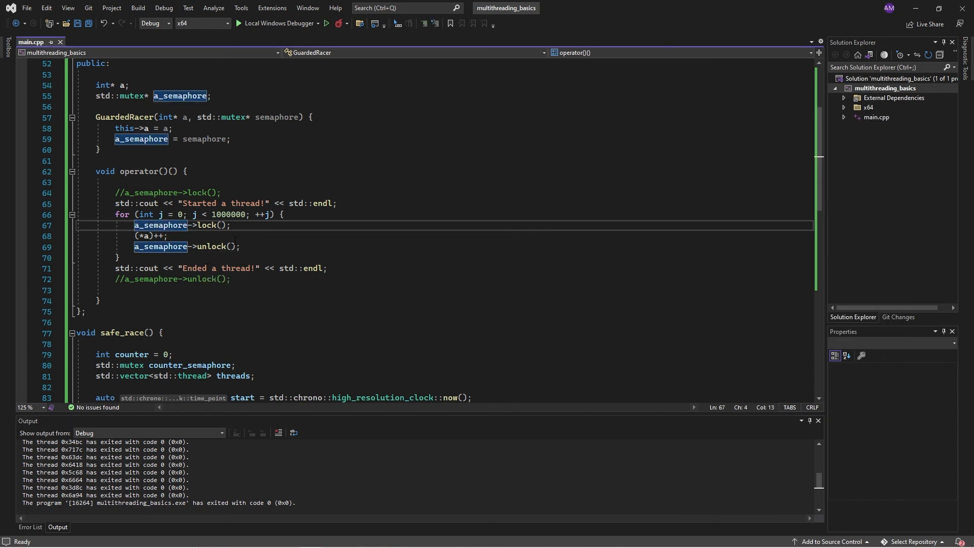
Comment out the per-increment lock/unlock, restoring the single loop-level lock, and scroll to main().
type("//")
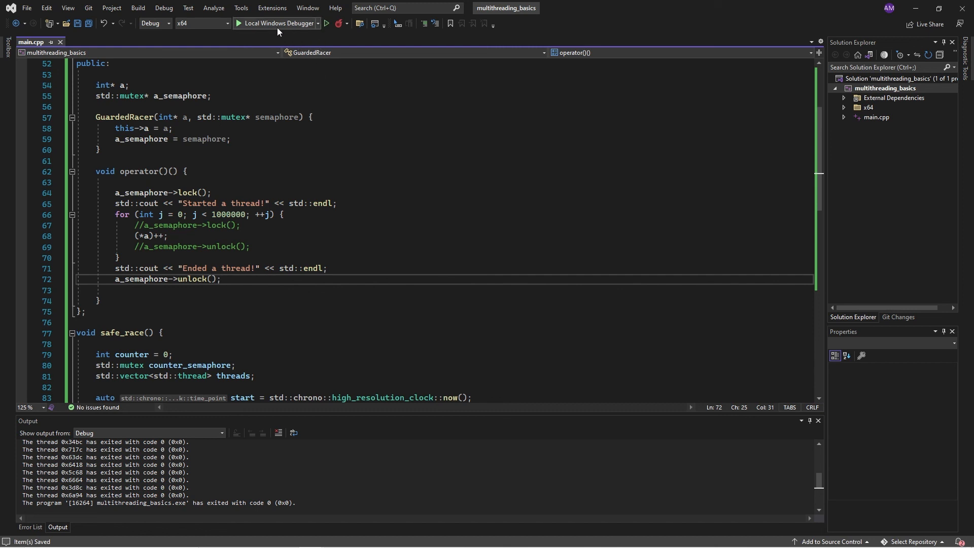
scroll("down", 3)
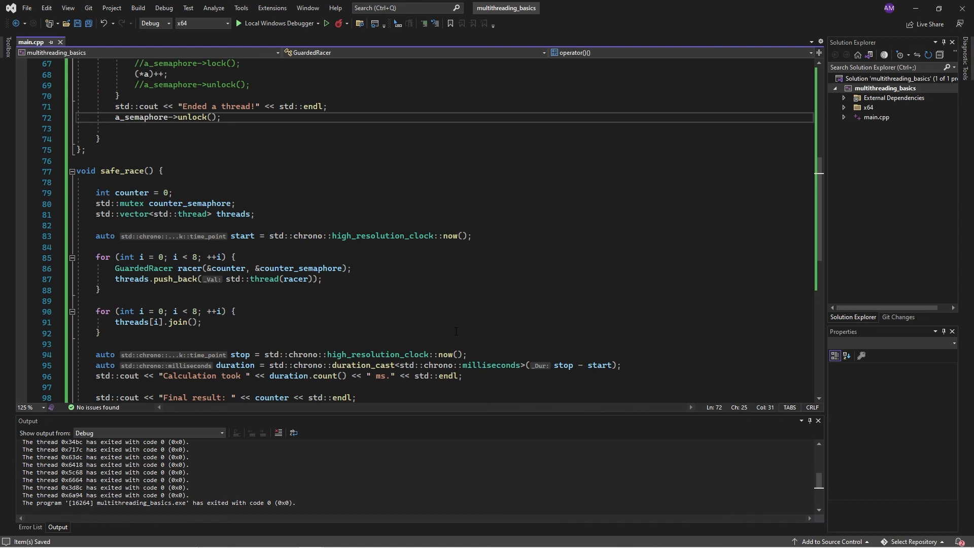
scroll("down", 3)
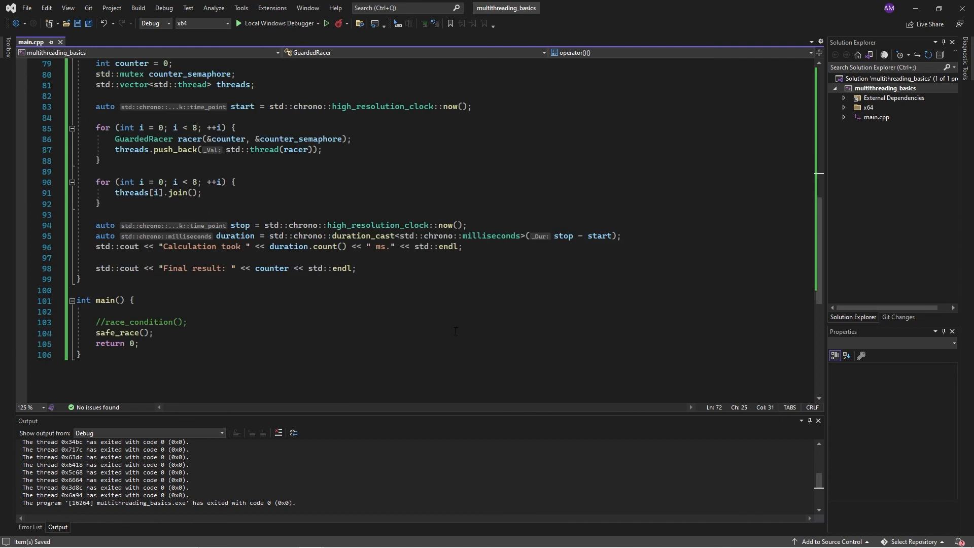